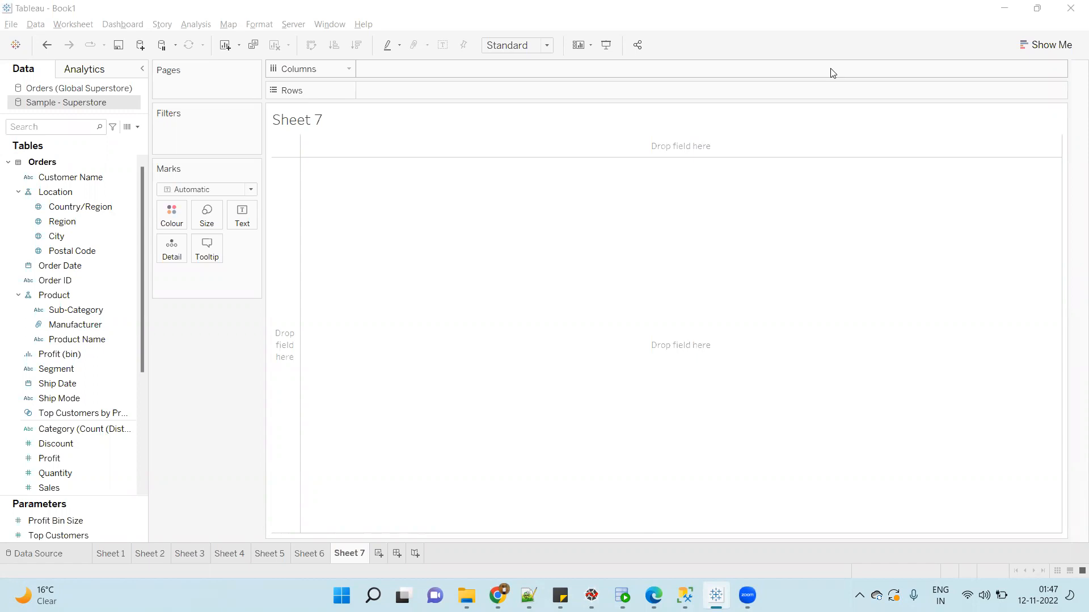
pyautogui.moveTo(687, 213)
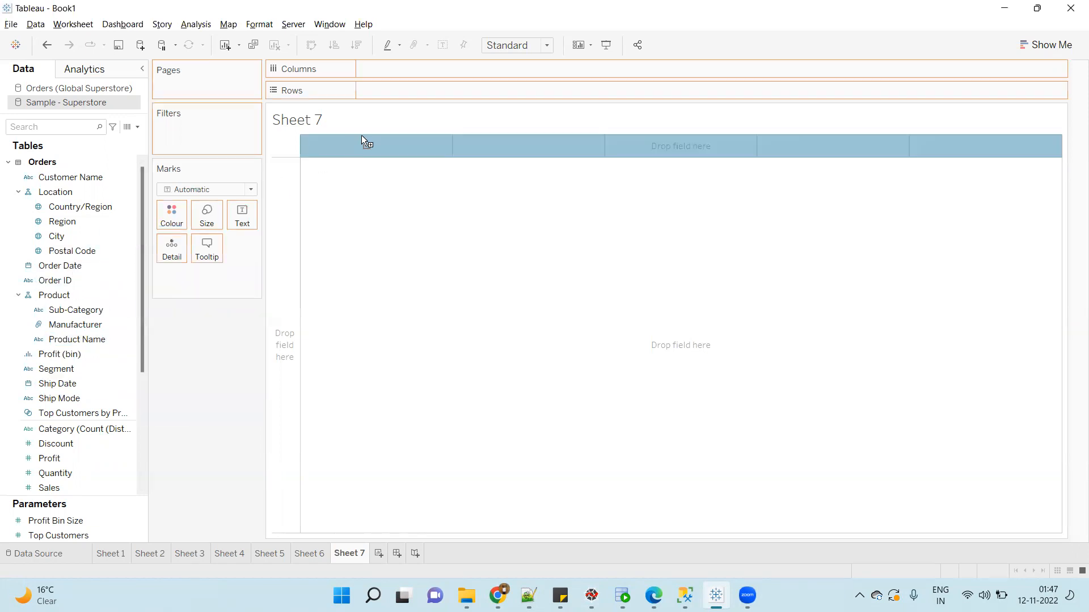
# Step: Put Order Date on the Sheet 7 Rows shelf as discrete exact dates
pyautogui.moveTo(60, 265); pyautogui.dragTo(409, 91)
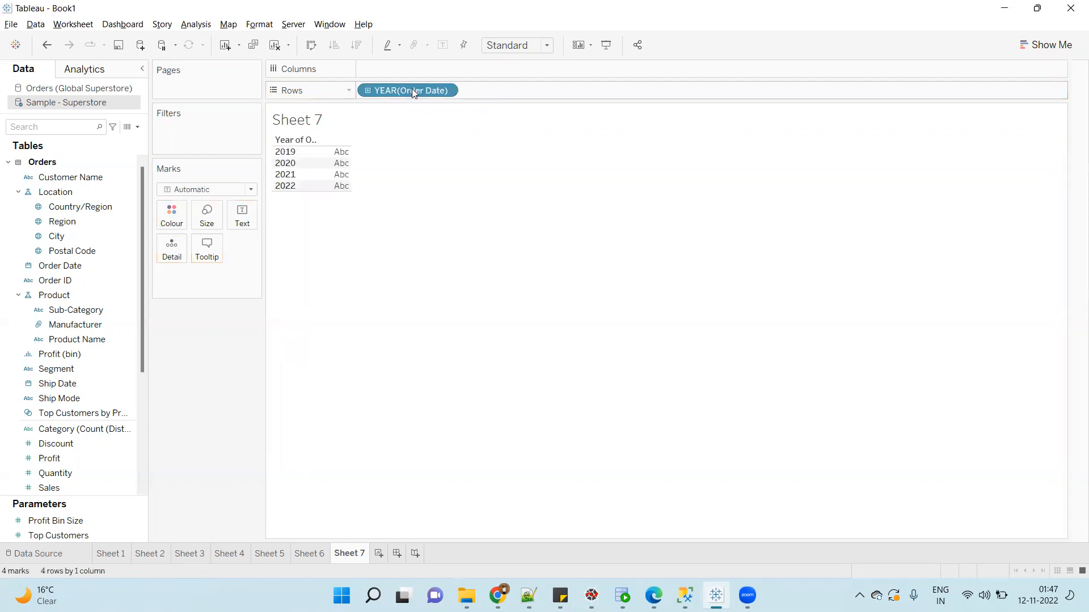
pyautogui.rightClick(408, 90)
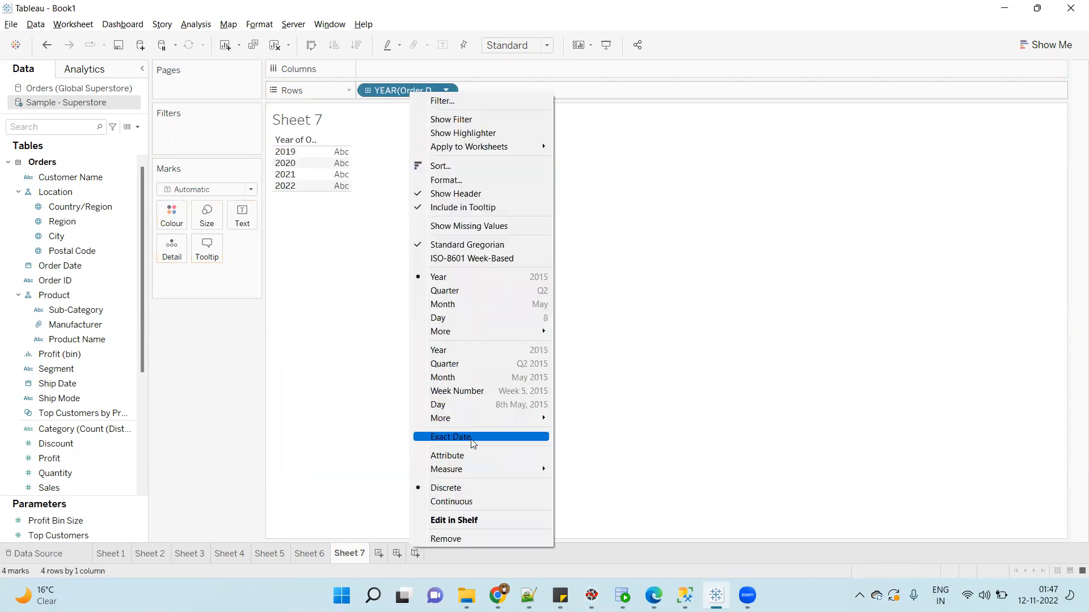
pyautogui.click(451, 437)
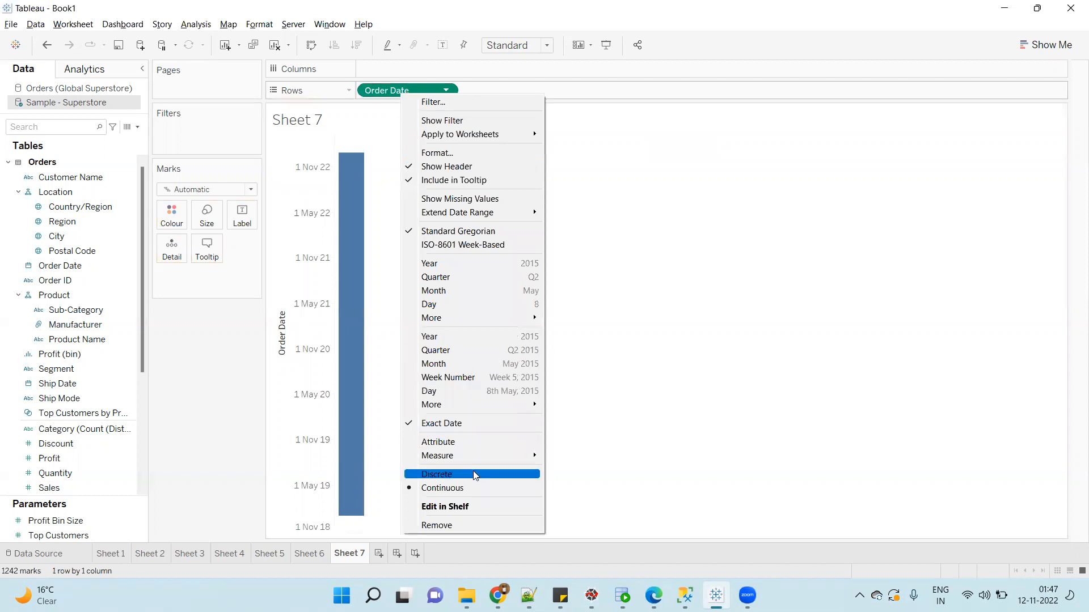
pyautogui.click(436, 474)
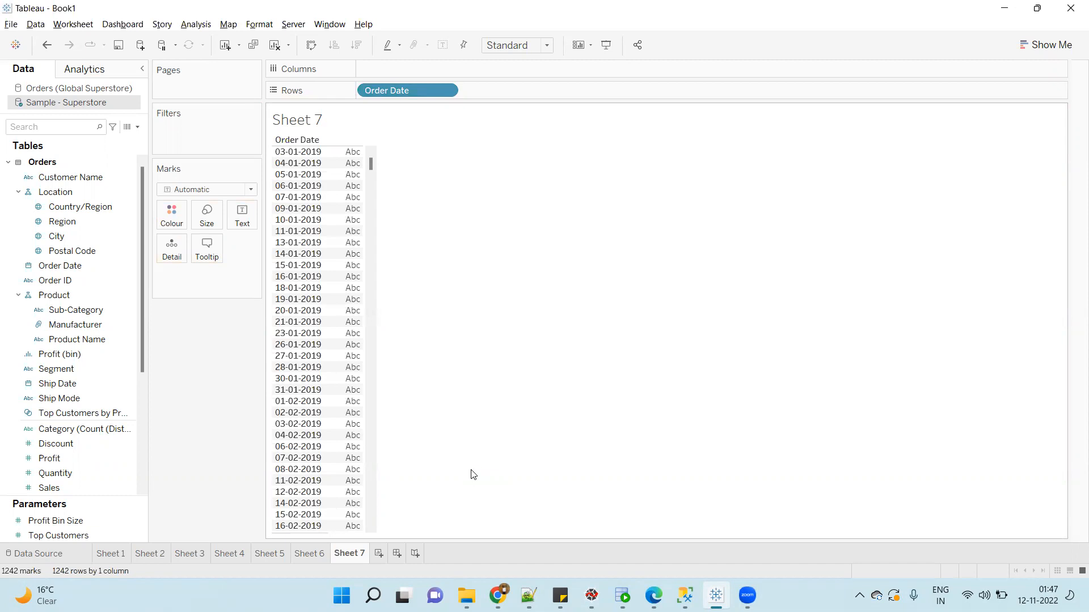
pyautogui.moveTo(476, 455)
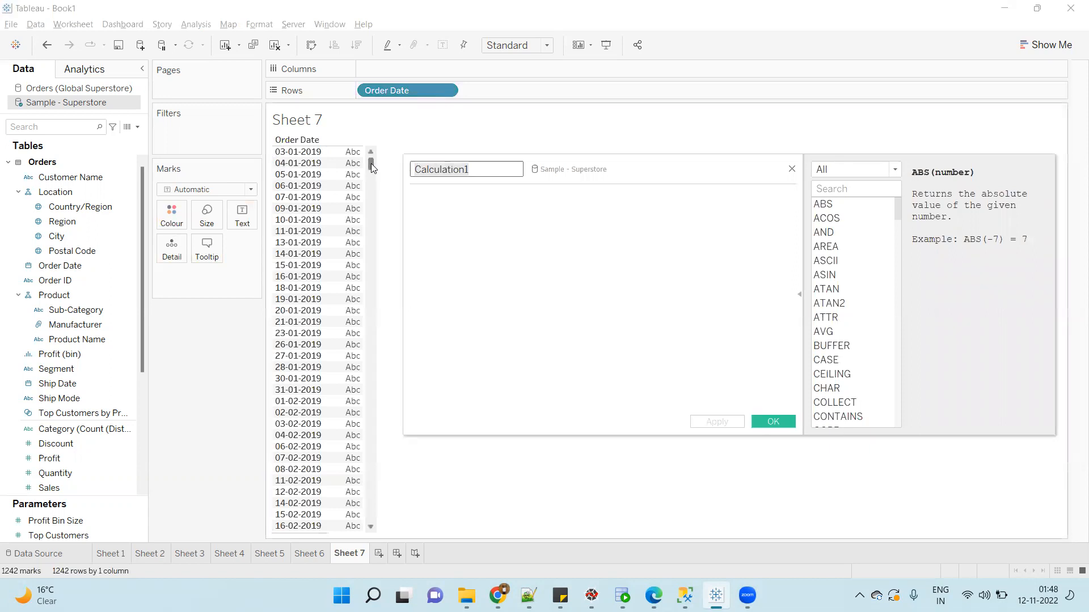
# Step: Name the new calculated field Dateadd and search 'date' functions to reach DATEADD
pyautogui.write('Dateadd')
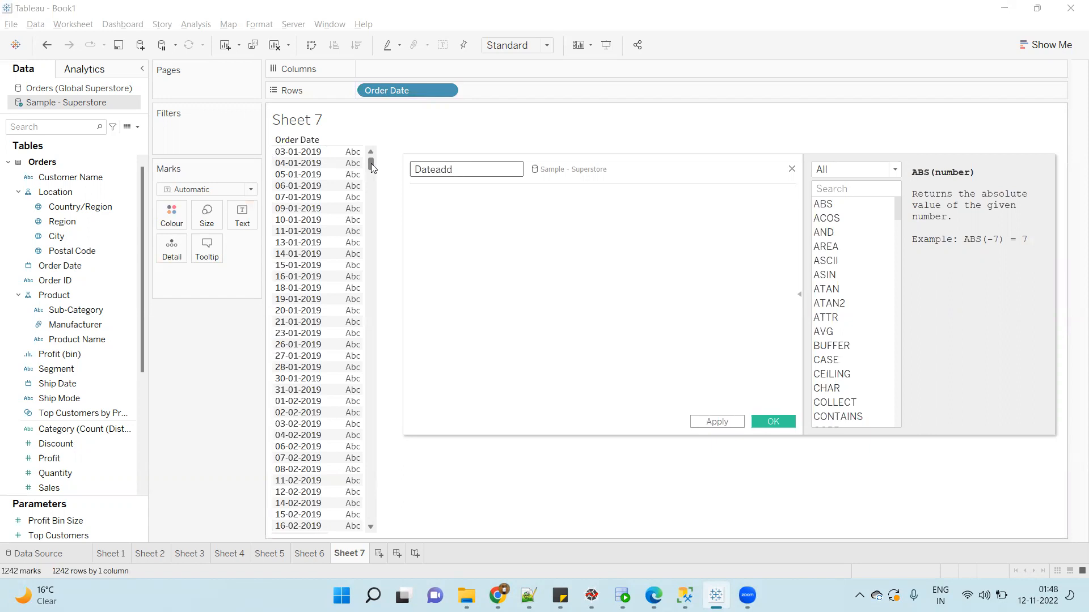
pyautogui.click(465, 169)
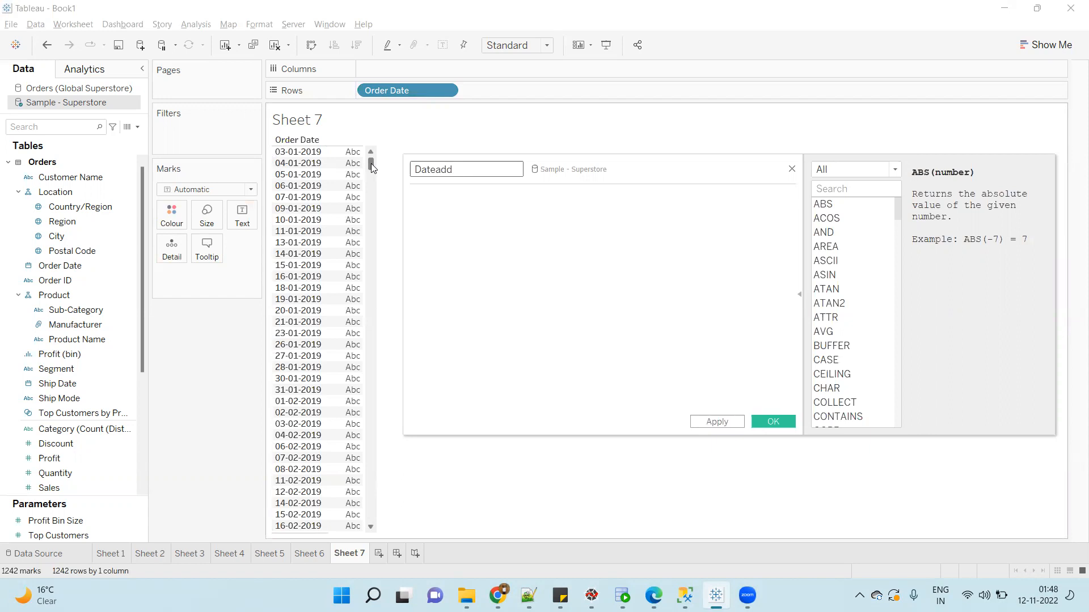
pyautogui.moveTo(811, 228)
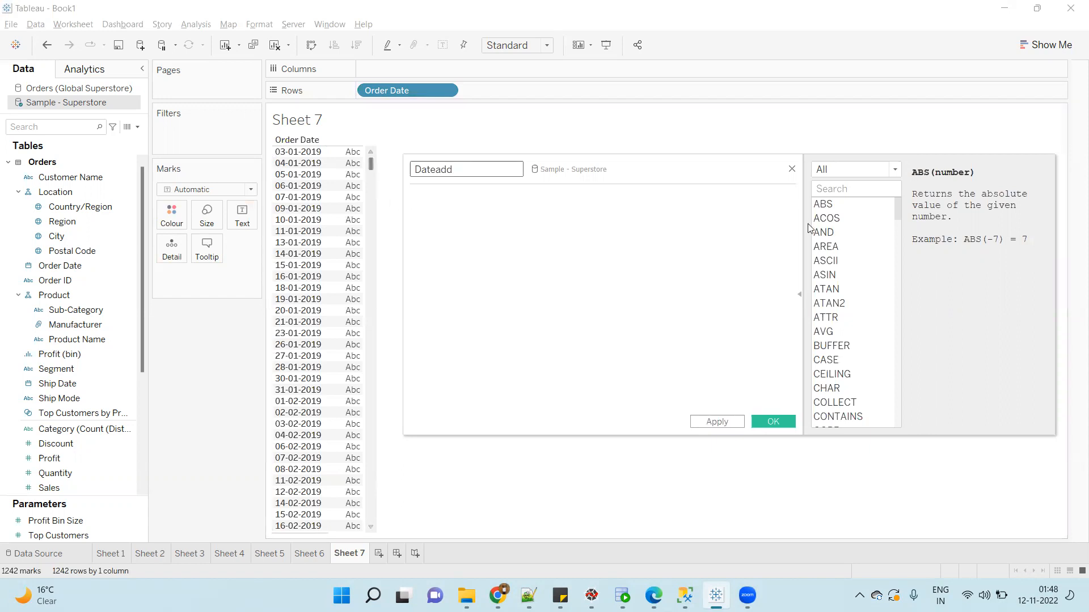
pyautogui.write('d')
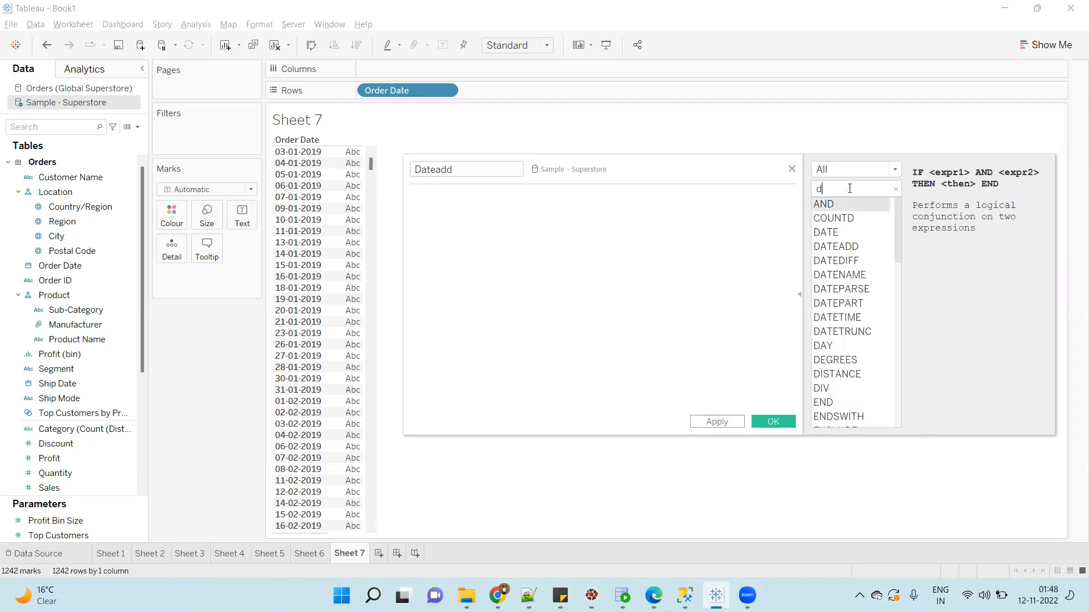
pyautogui.write('ate')
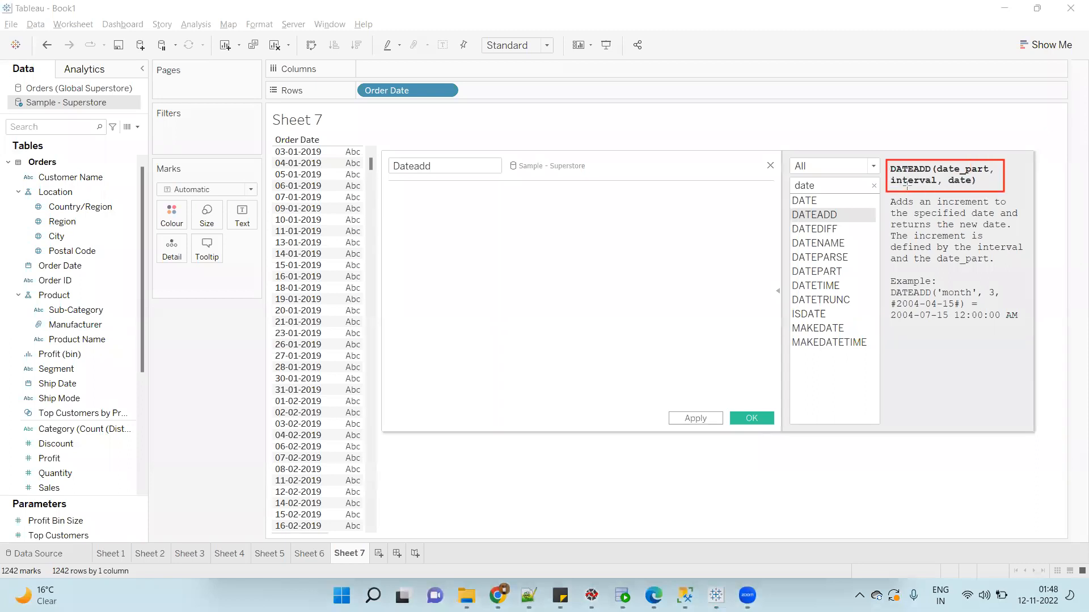
pyautogui.moveTo(932, 151)
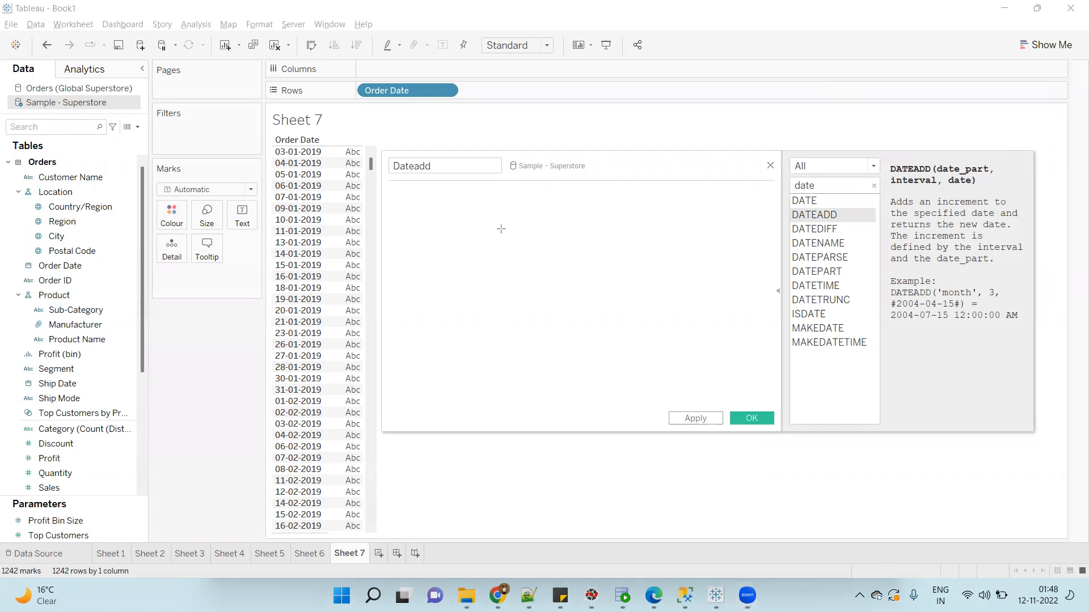
# Step: Enter the formula DATEADD('month',3,[Order Date]) and save the Dateadd field
pyautogui.write('d')
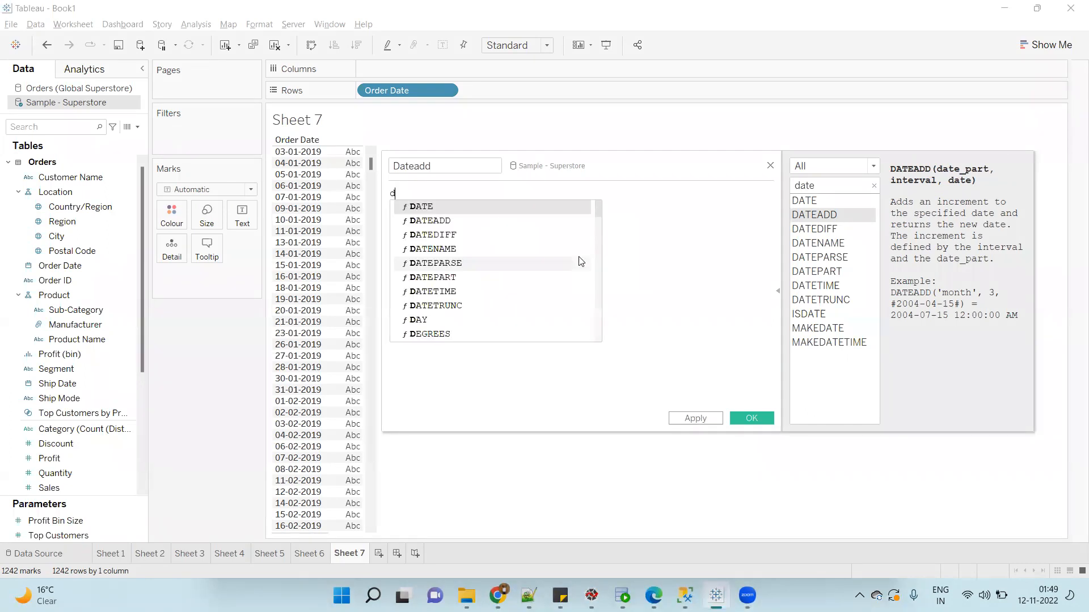
pyautogui.click(429, 220)
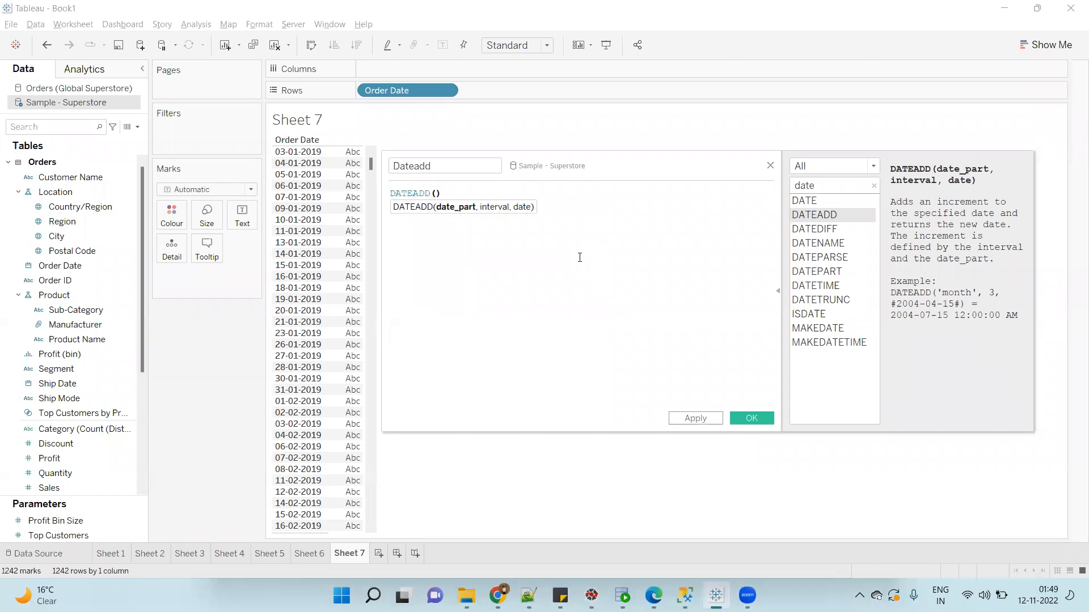
pyautogui.write("''")
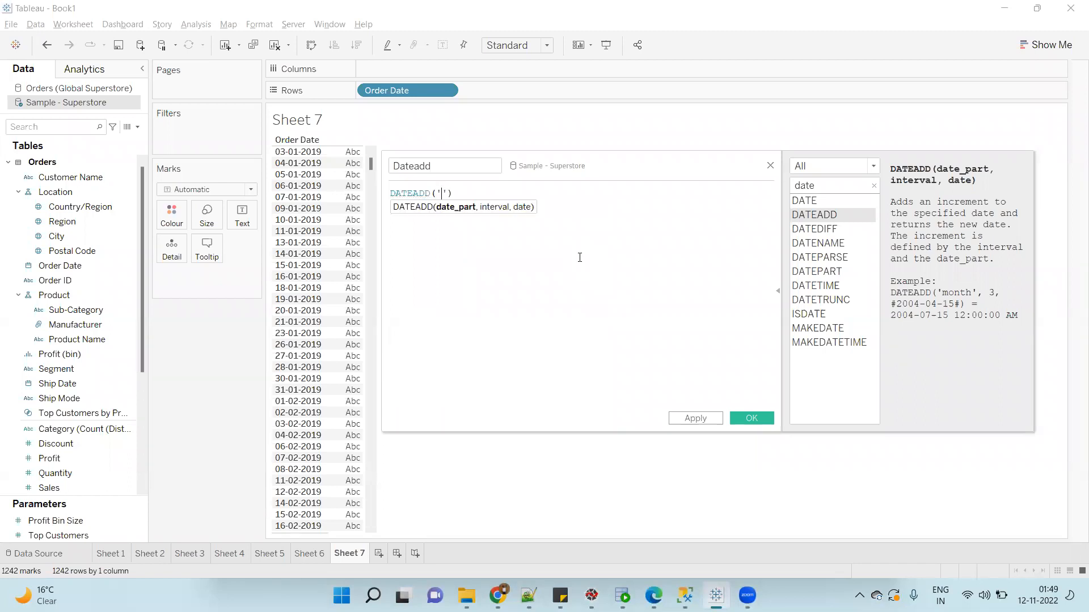
pyautogui.write('month')
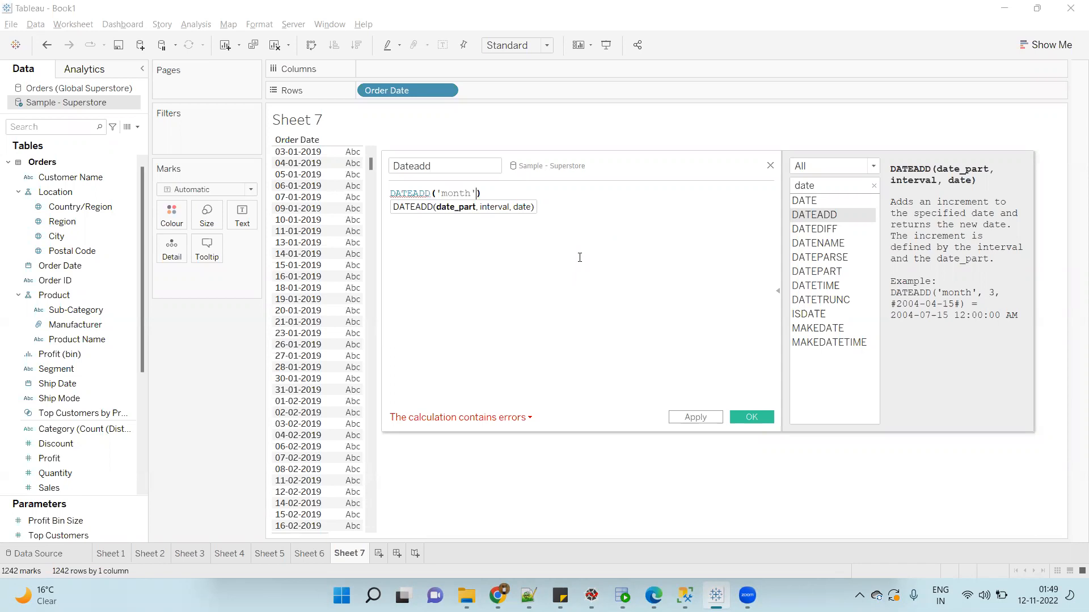
pyautogui.write(',')
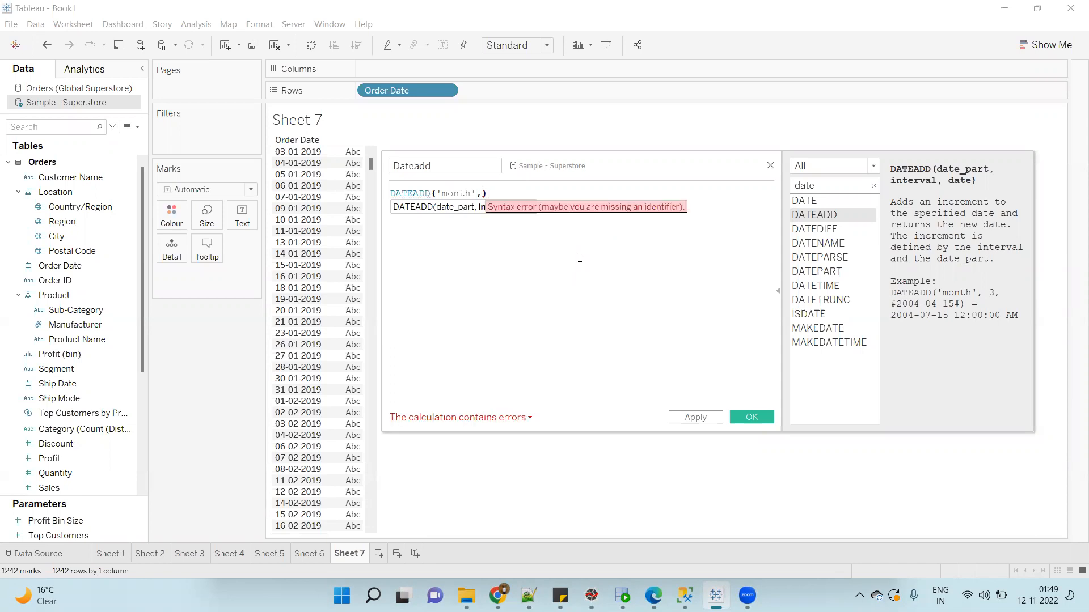
pyautogui.write('3')
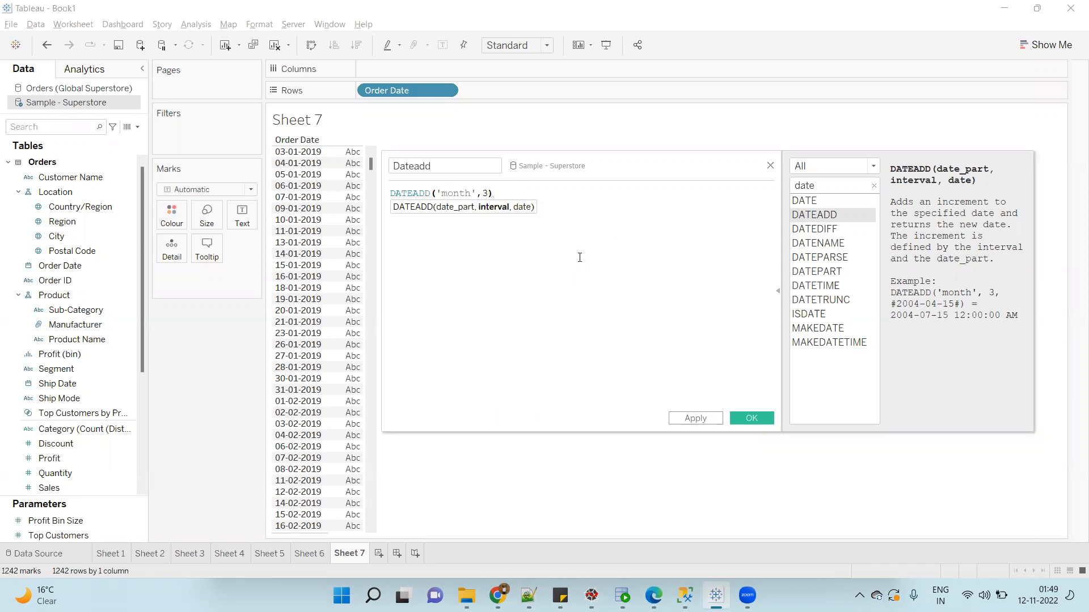
pyautogui.write('ord')
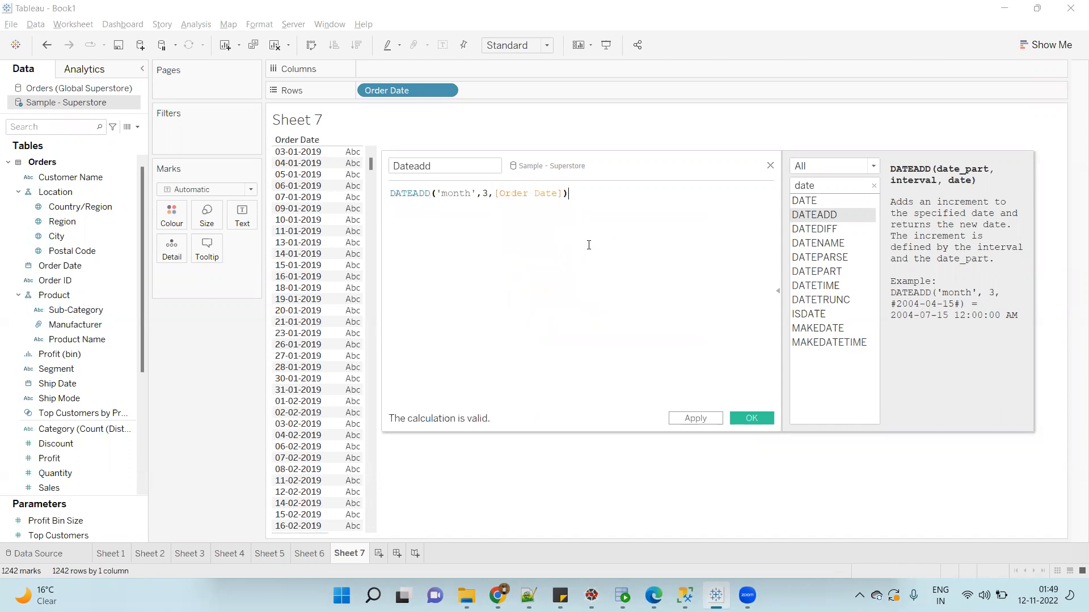
pyautogui.tripleClick(479, 193)
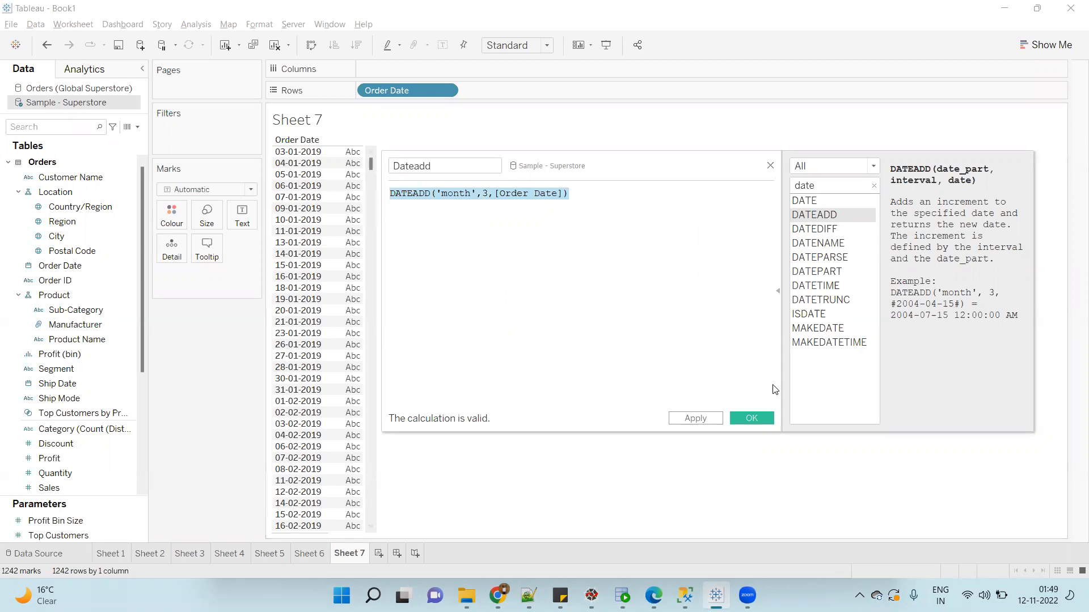
pyautogui.click(750, 417)
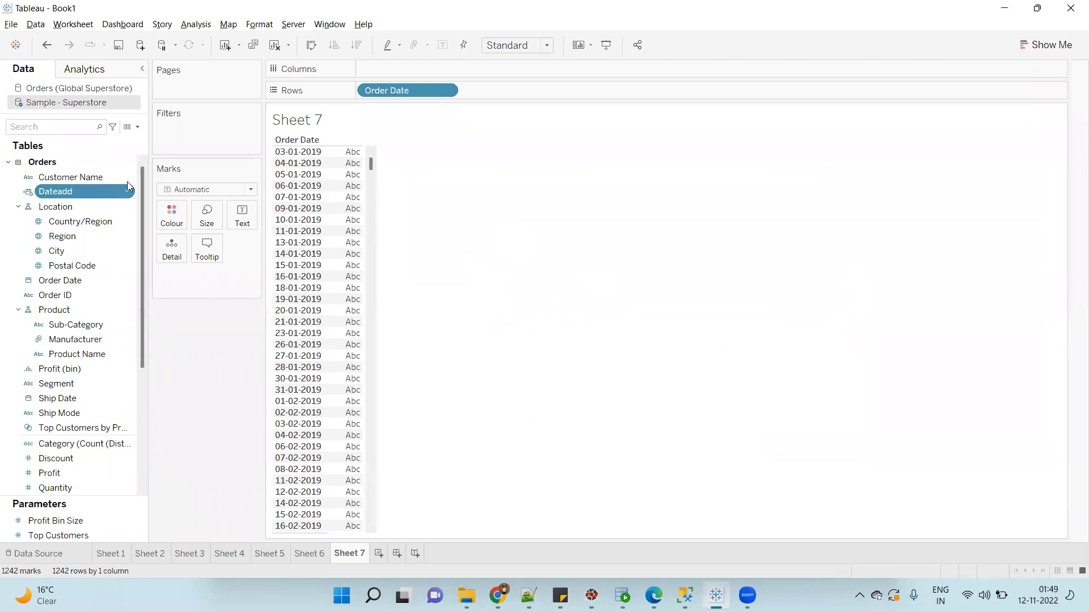
pyautogui.moveTo(55, 191); pyautogui.dragTo(509, 91)
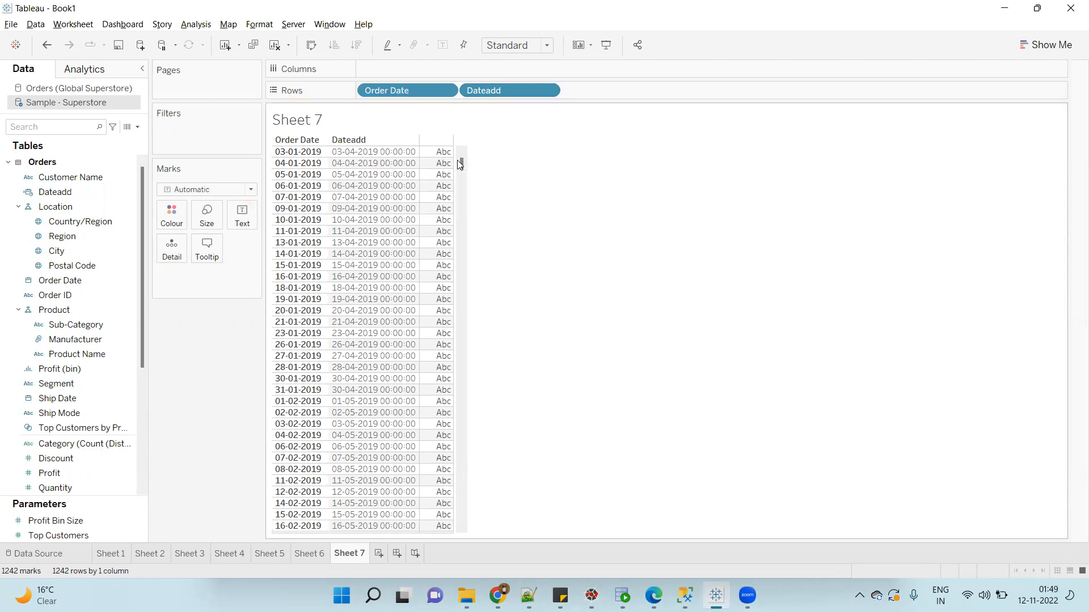
pyautogui.scroll(-3)
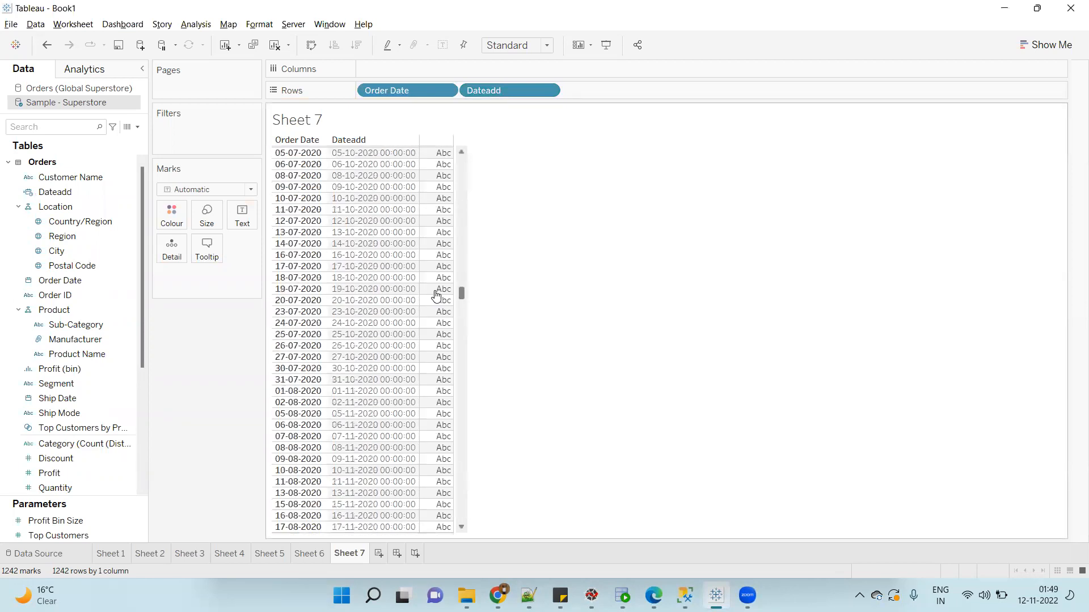
pyautogui.click(297, 232)
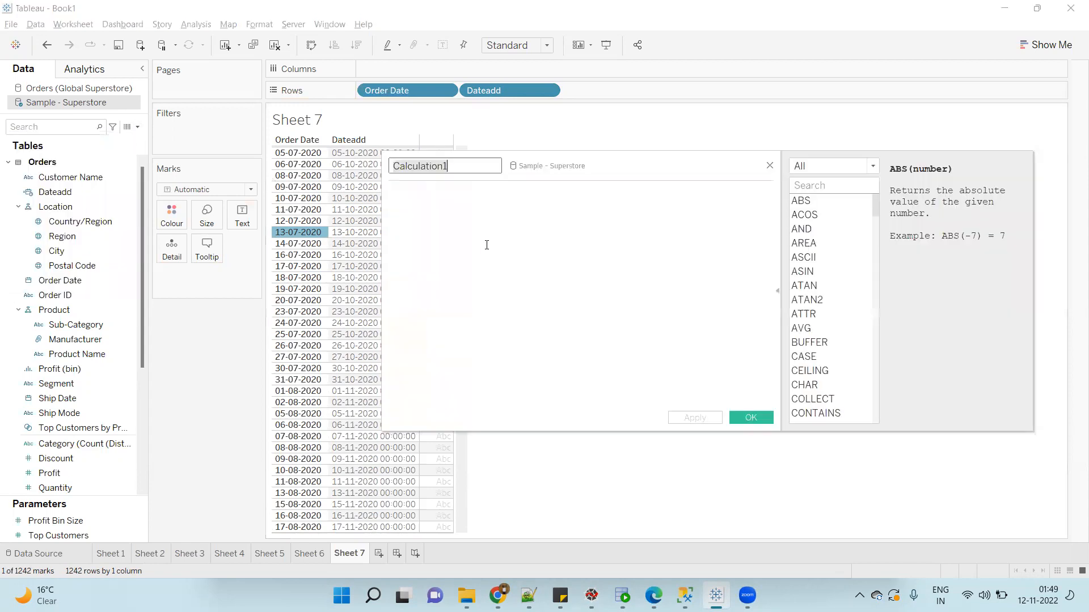
# Step: Enter DATEADD('year', 2, [Order Date]) for the 'dateadd -year' field and save it
pyautogui.write('dateadd -ye')
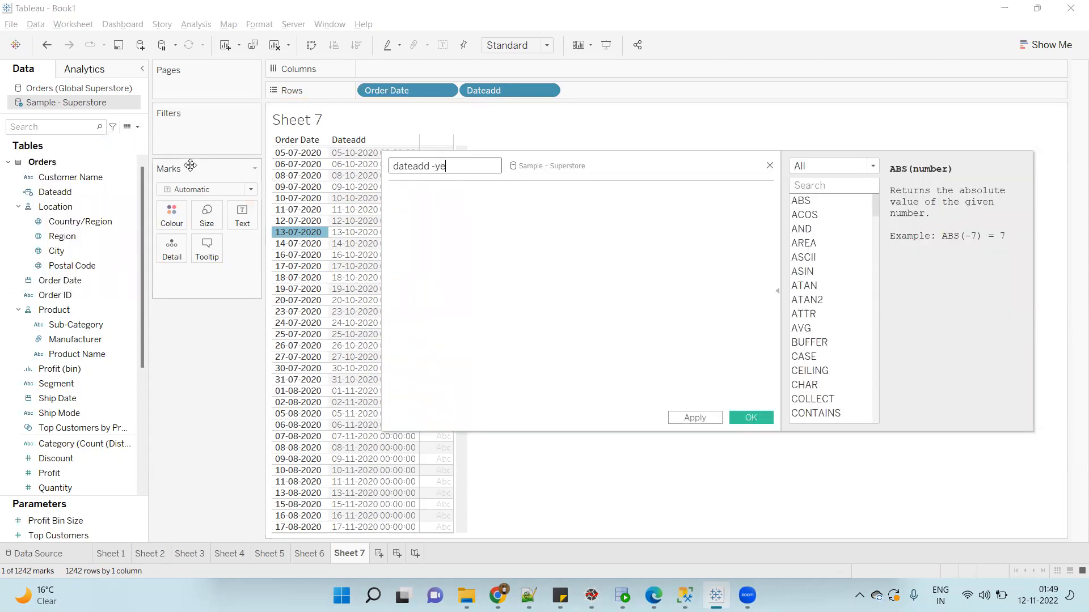
pyautogui.write('date')
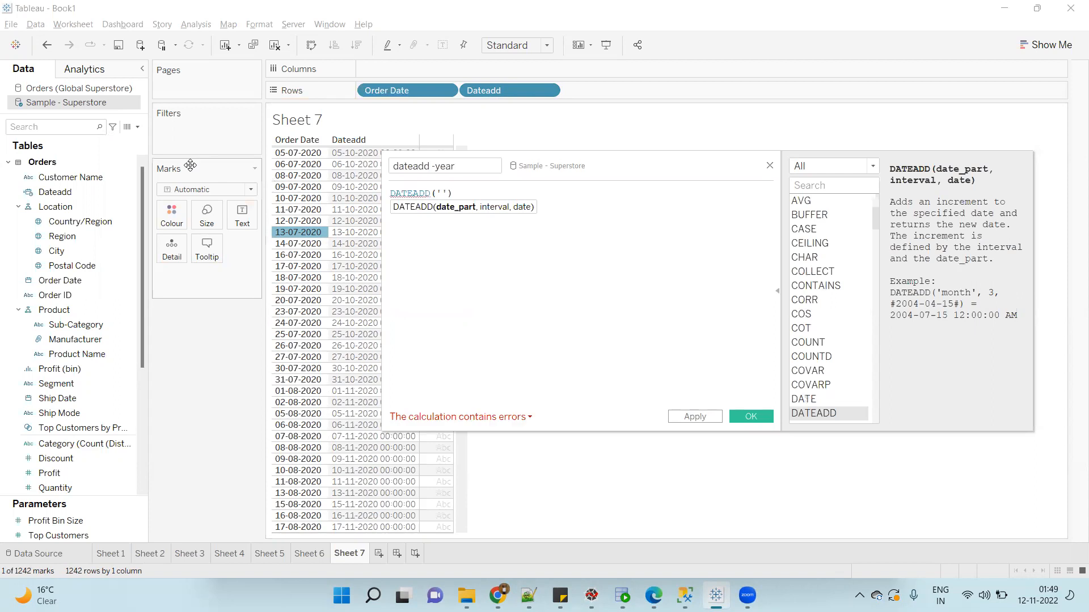
pyautogui.write('year')
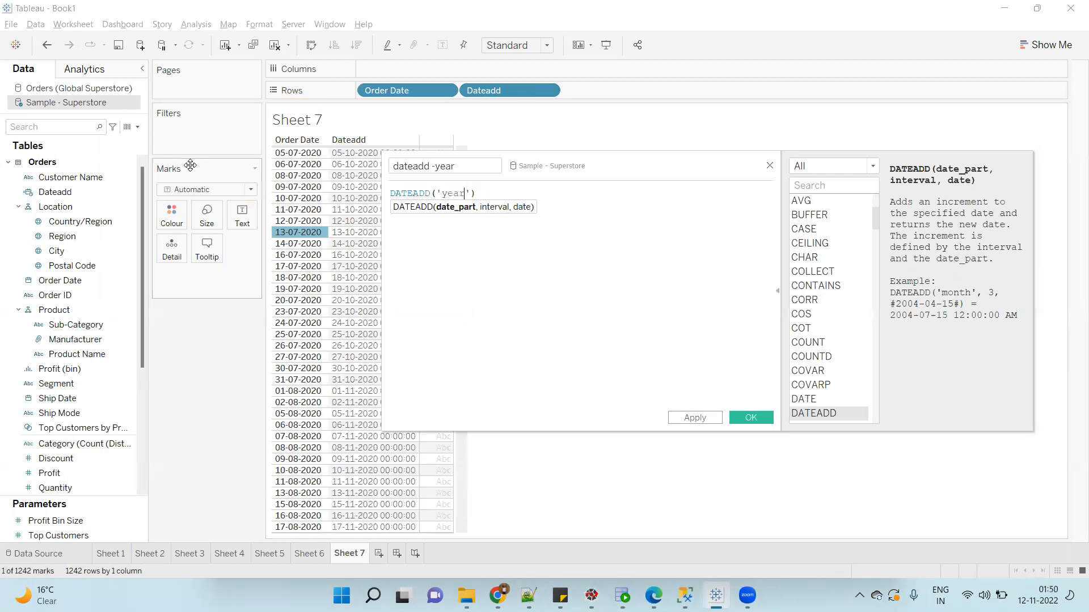
pyautogui.write(',')
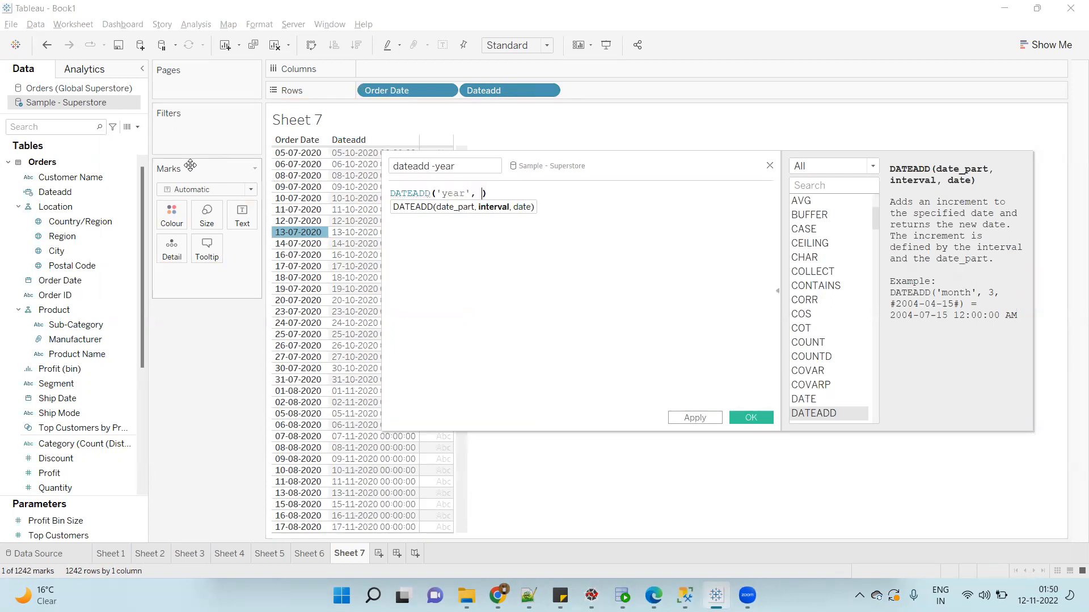
pyautogui.write('2')
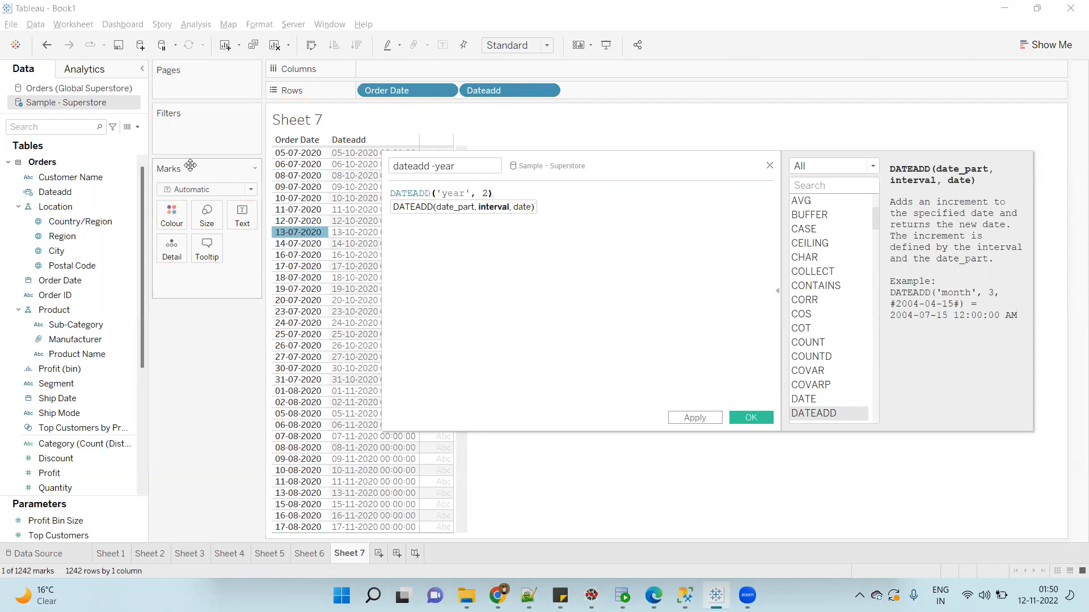
pyautogui.write(',ord')
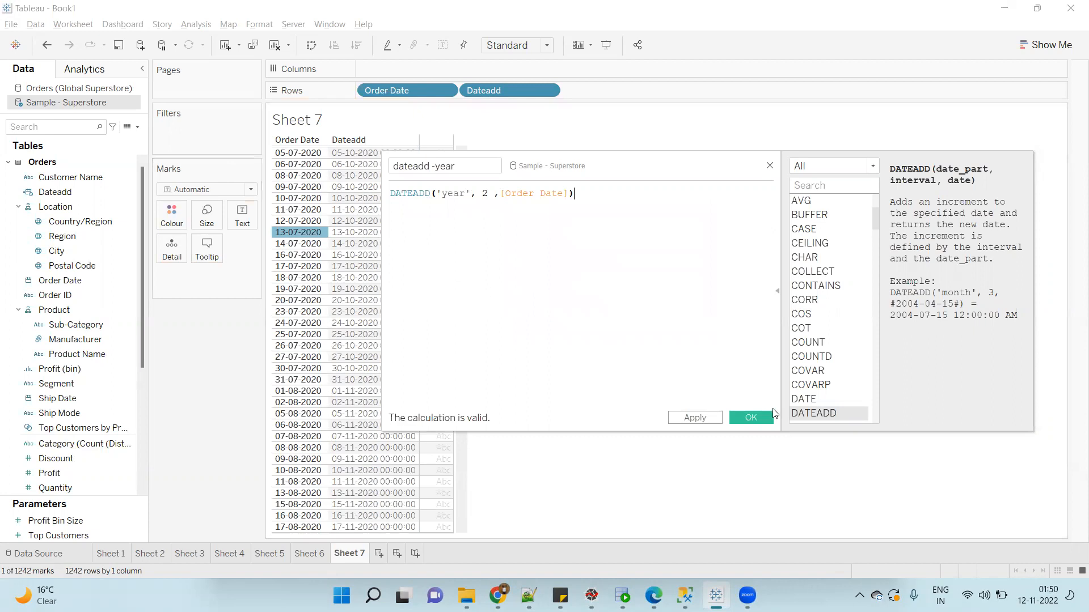
pyautogui.click(749, 417)
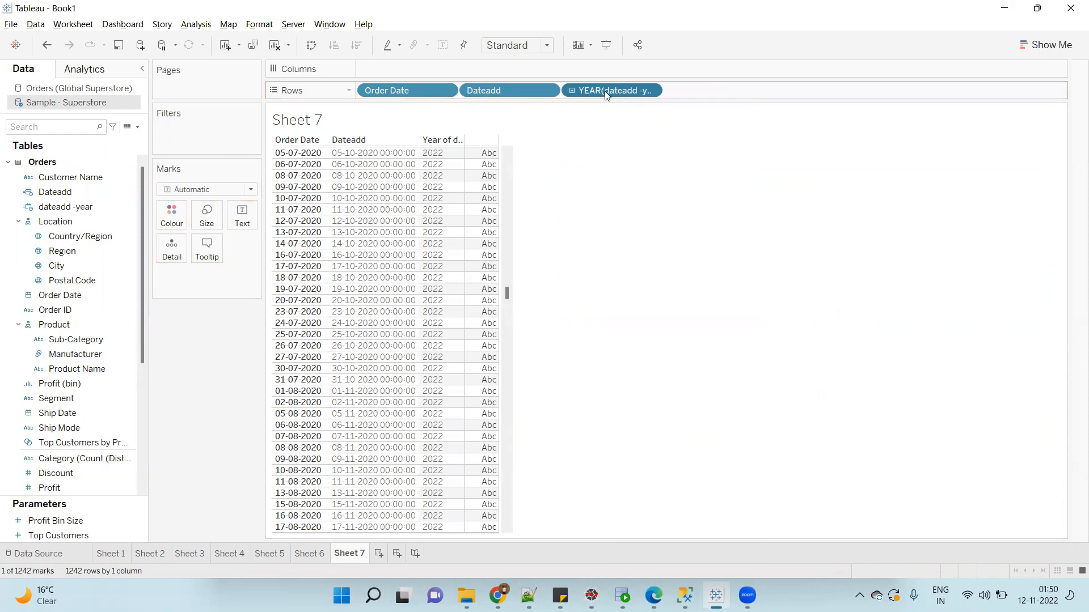
# Step: Show dateadd -year as exact dates and select the 30-05-2020 row to compare
pyautogui.rightClick(610, 90)
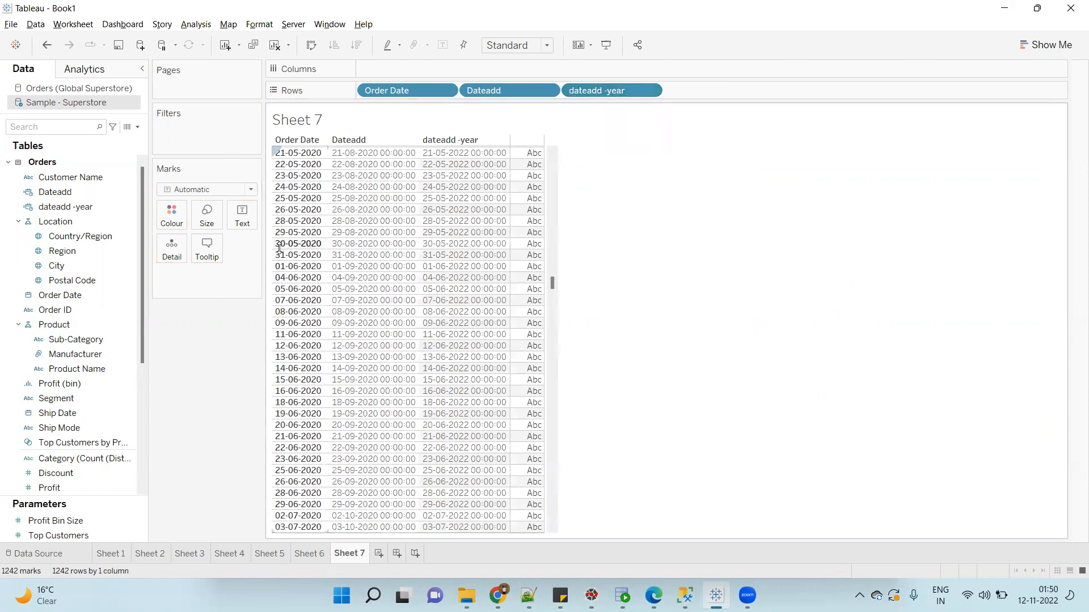
pyautogui.click(297, 244)
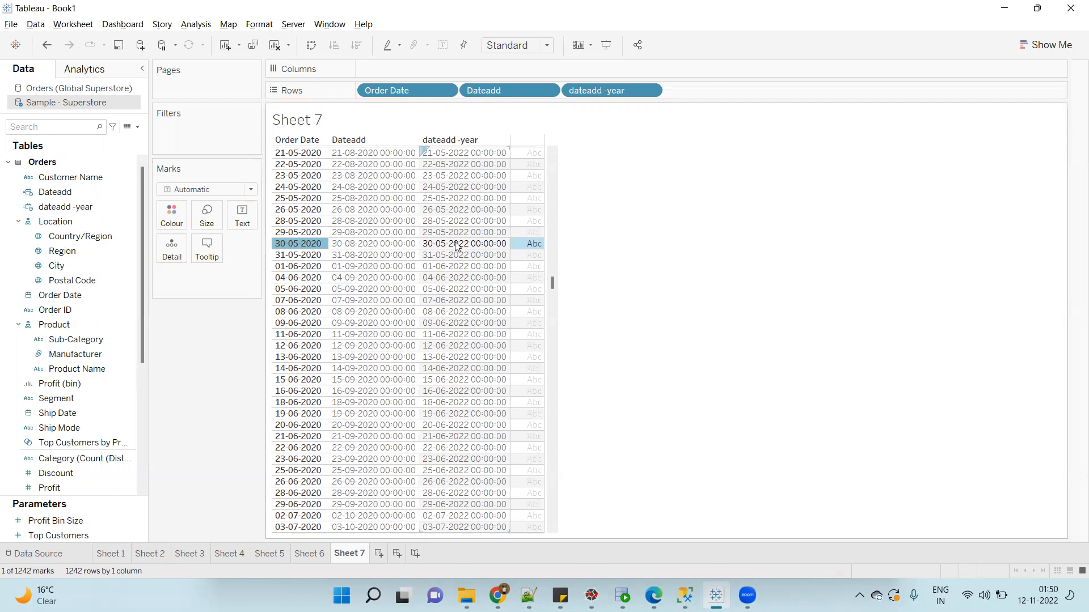
pyautogui.click(70, 177)
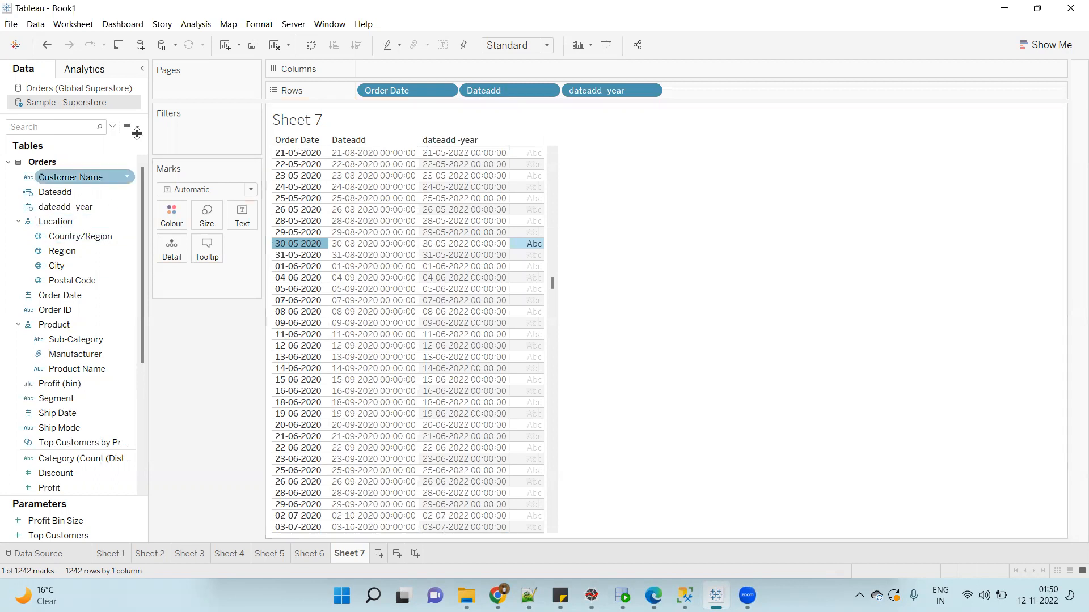
# Step: Edit the dateadd -year formula, changing 2 years to -2, and apply it
pyautogui.rightClick(65, 207)
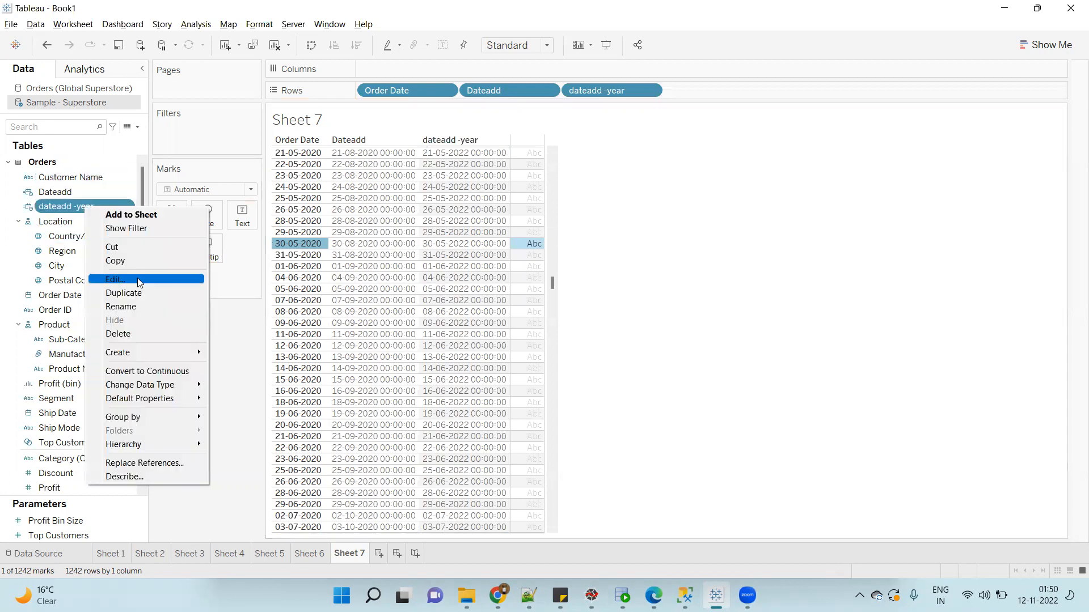
pyautogui.click(115, 279)
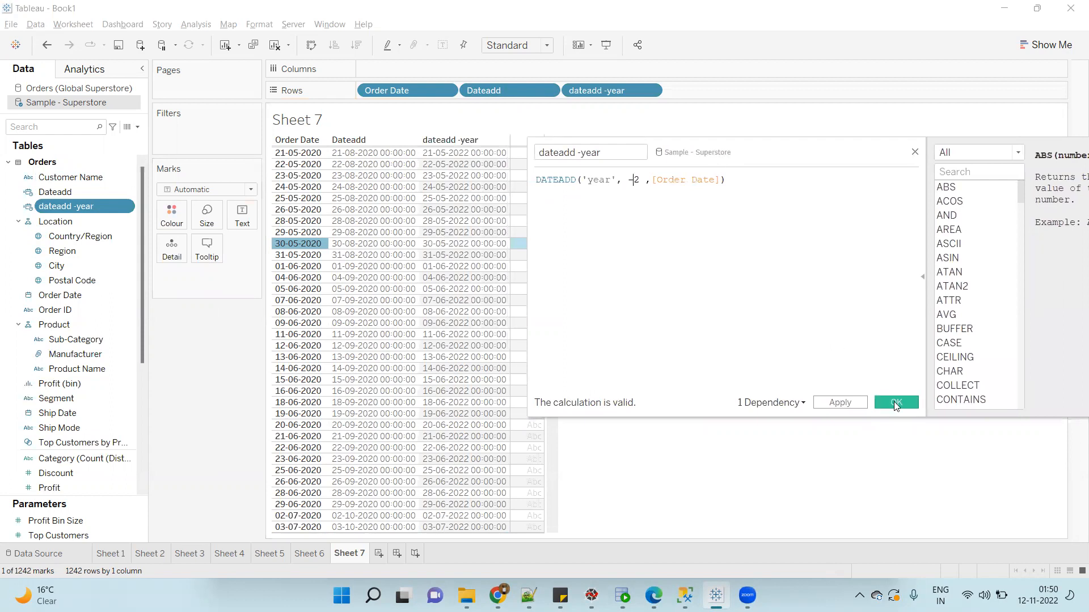
pyautogui.click(895, 402)
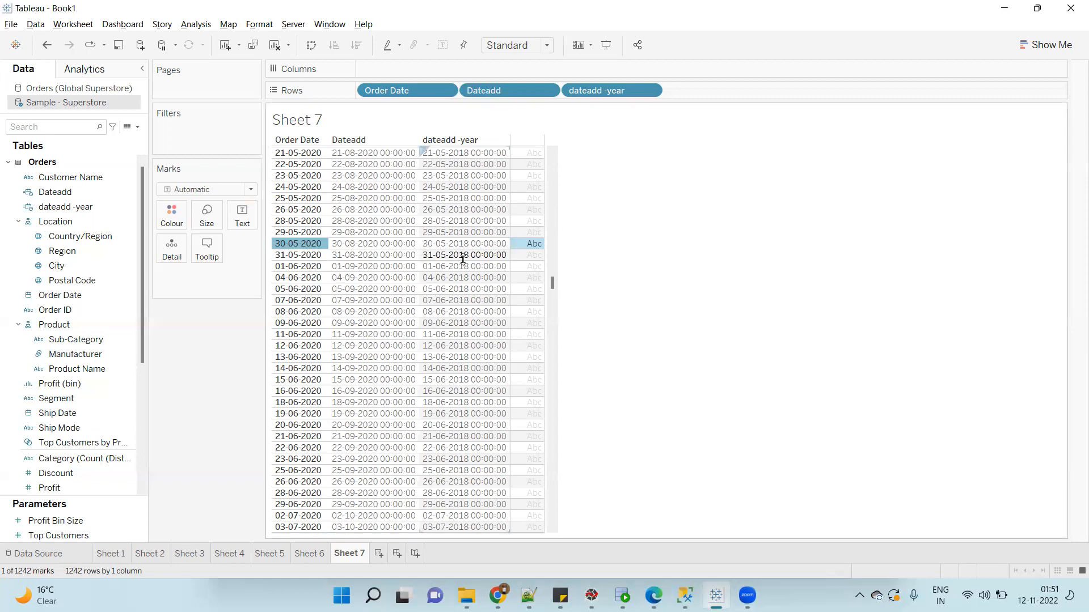
pyautogui.moveTo(465, 229)
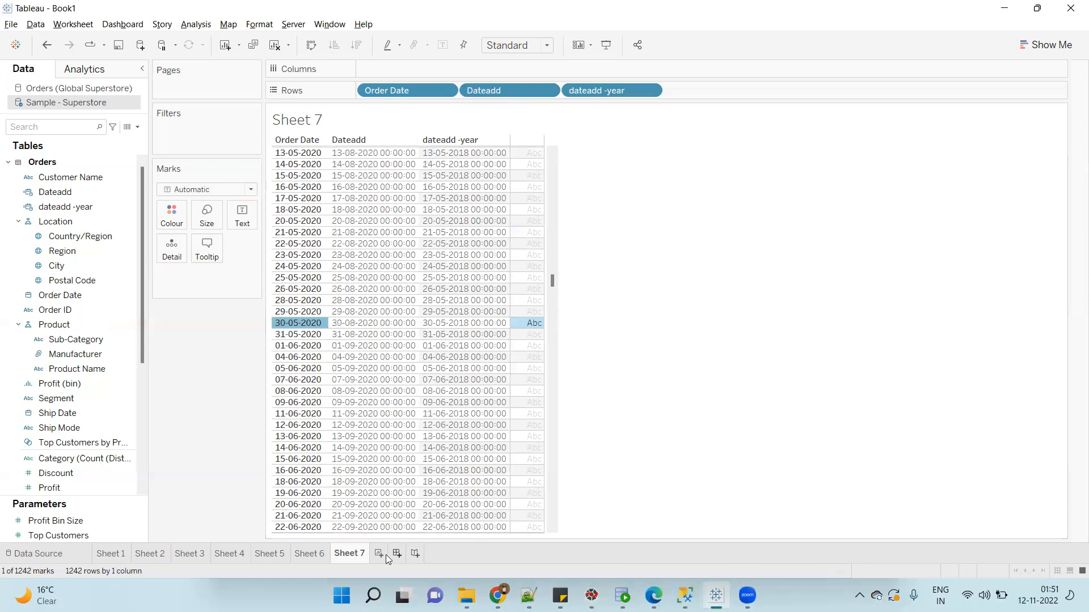
# Step: On new Sheet 8, put exact Order Date and Ship Date in Rows; start a calculated field
pyautogui.click(377, 553)
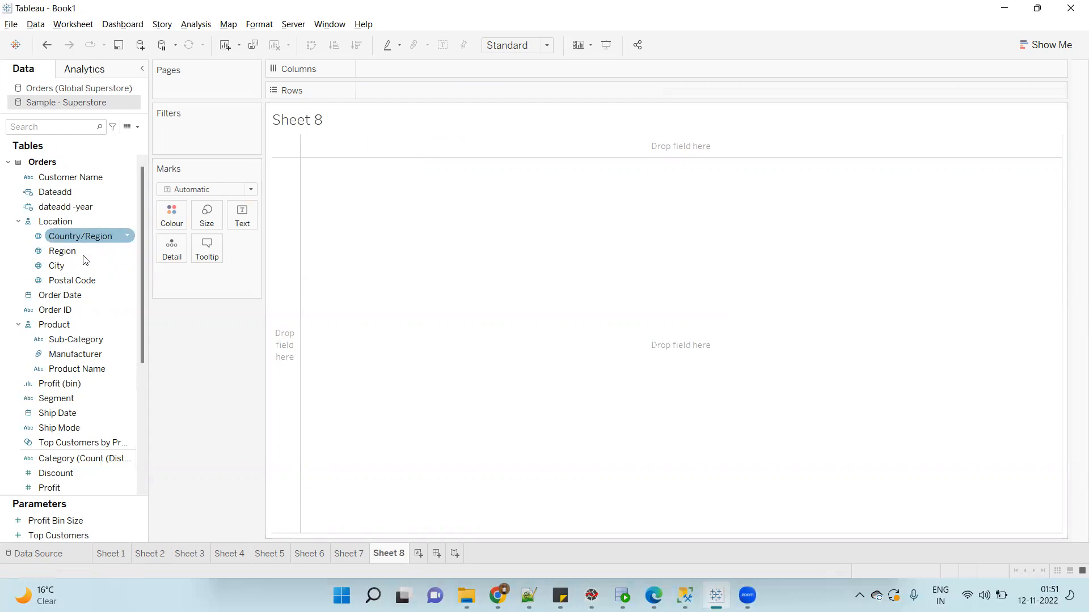
pyautogui.moveTo(59, 295); pyautogui.dragTo(488, 91)
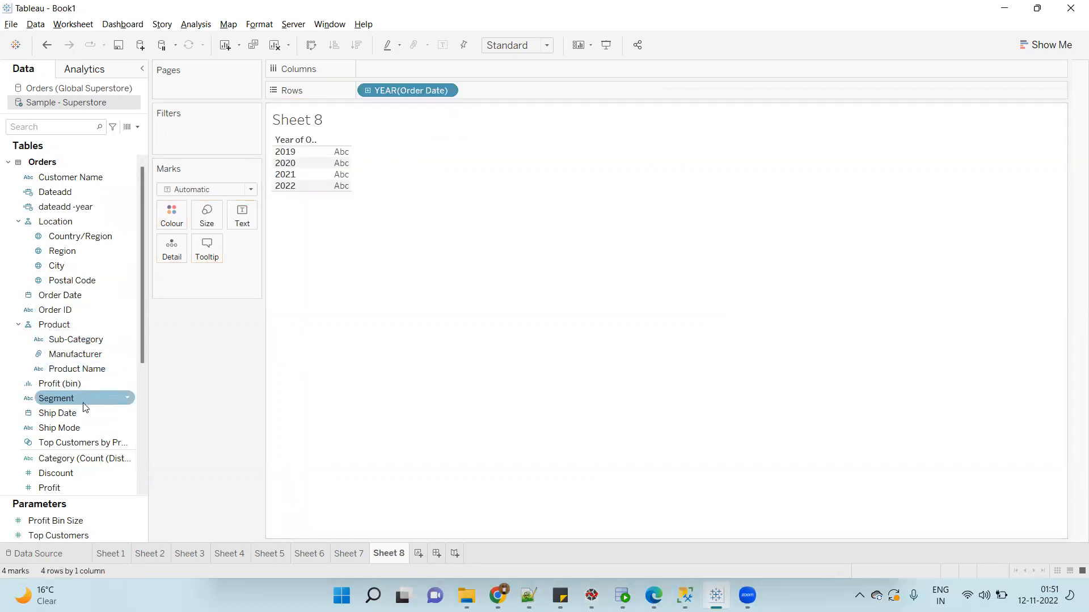
pyautogui.moveTo(58, 413); pyautogui.dragTo(507, 91)
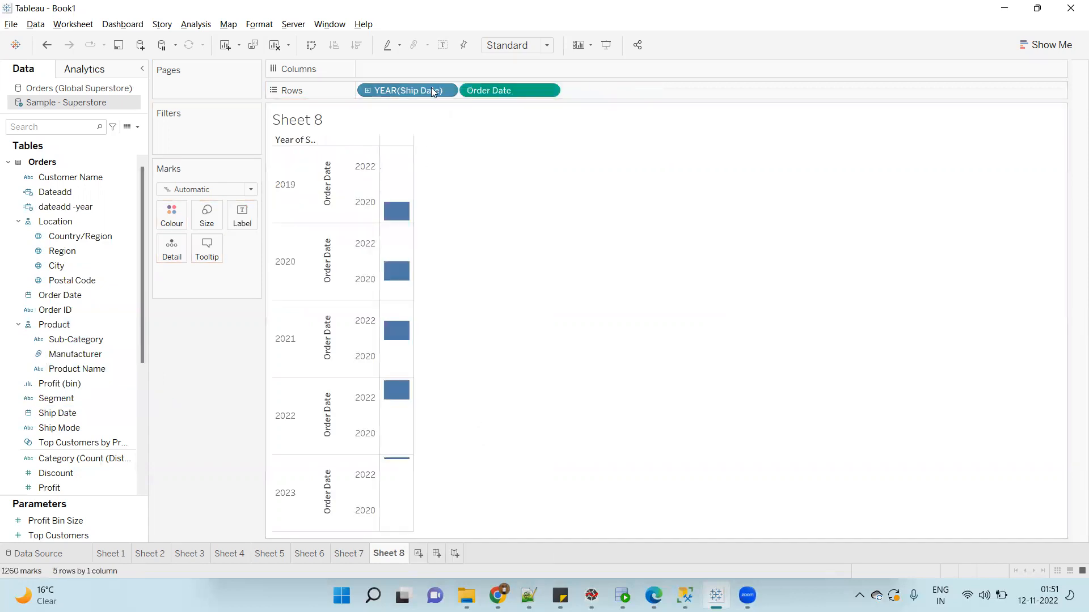
pyautogui.click(489, 90)
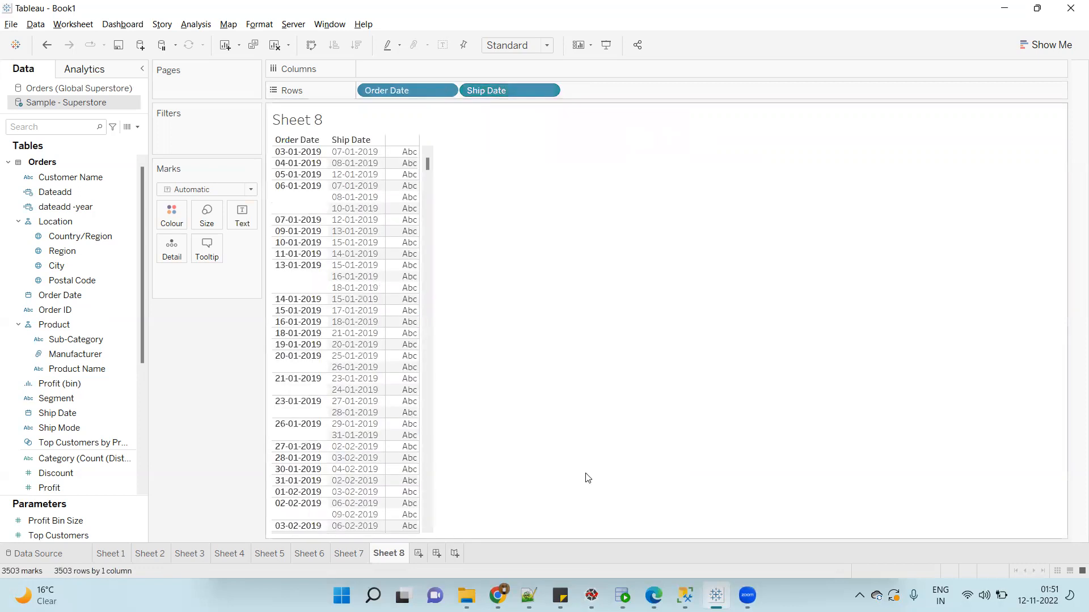
pyautogui.click(298, 152)
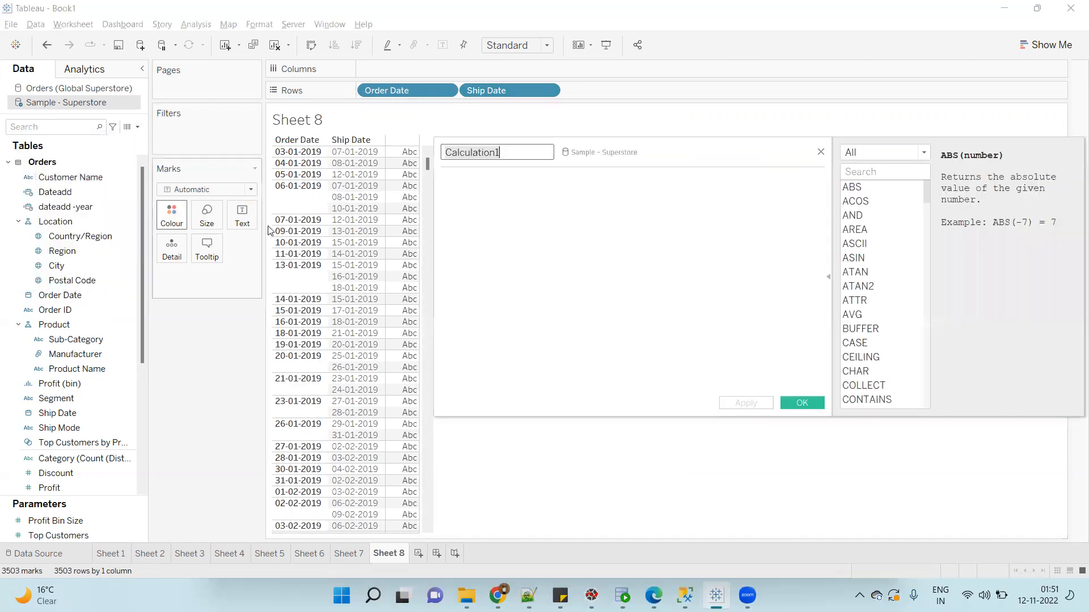
# Step: Enter DATEDIFF('day', [Order Date], [Ship Date]) as the Datediff field and save it
pyautogui.write('Datet')
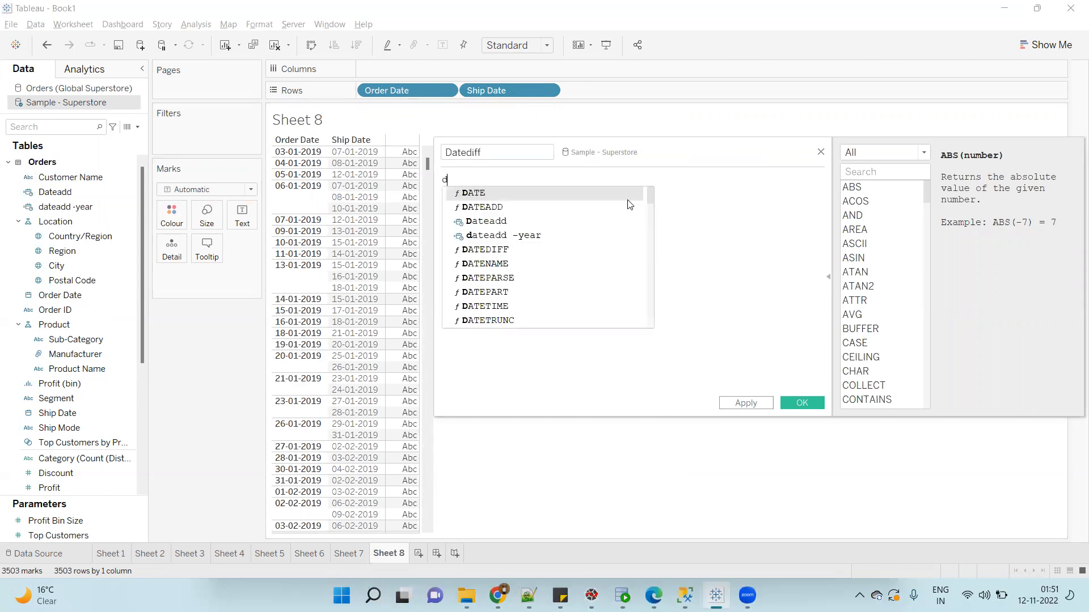
pyautogui.write('ated')
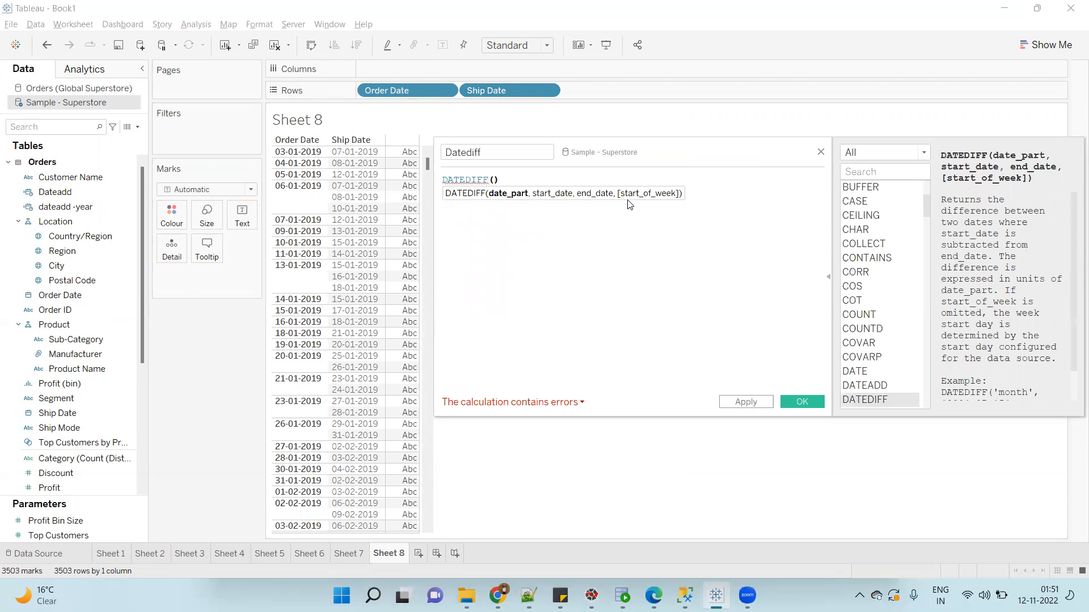
pyautogui.write("'d'")
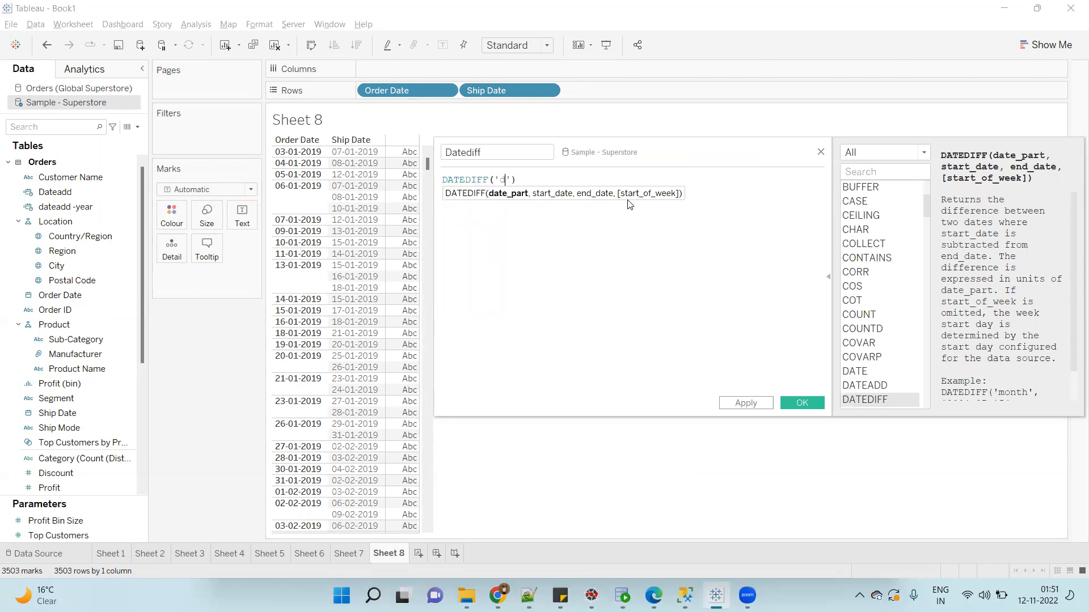
pyautogui.write('ay')
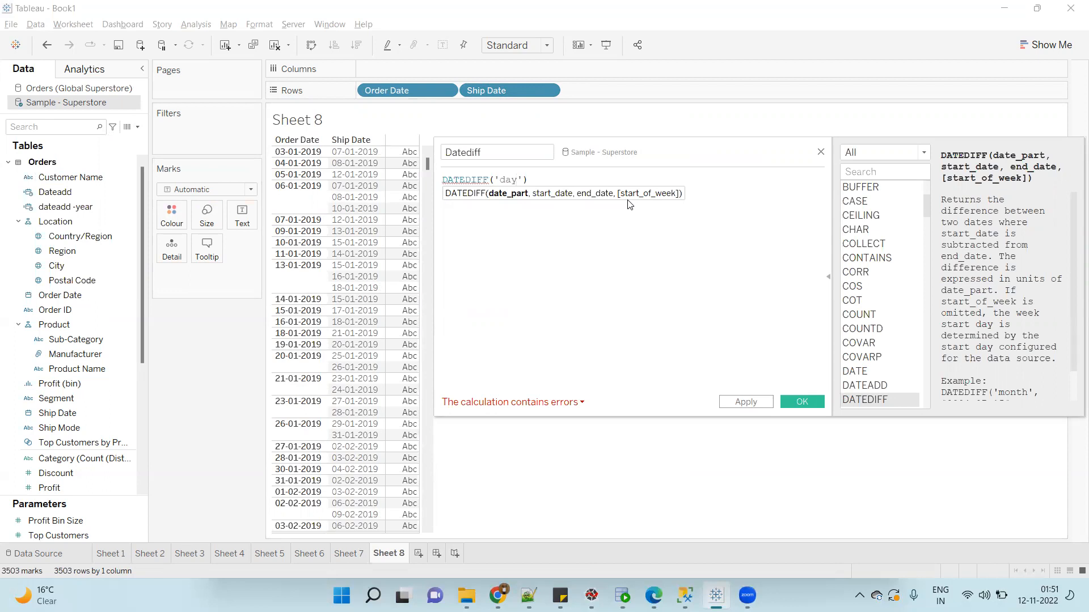
pyautogui.write(',')
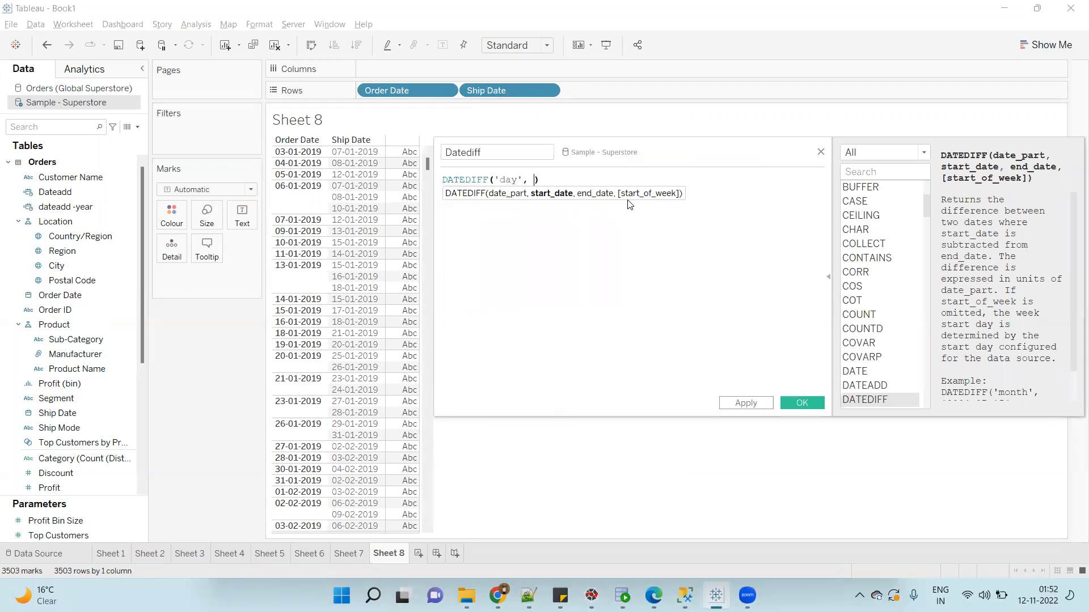
pyautogui.write('[Order Date], shi')
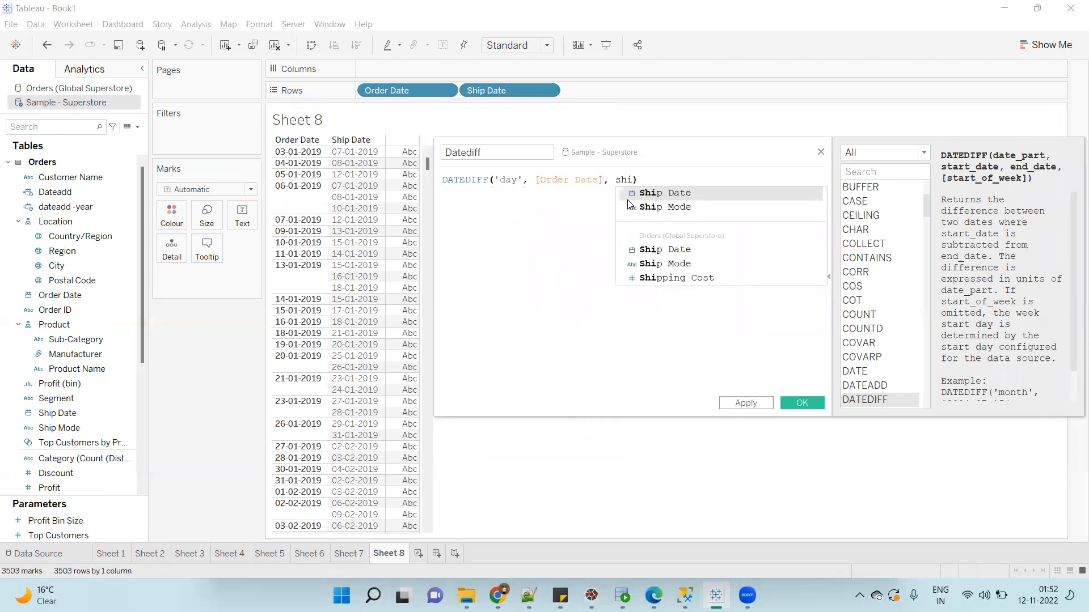
pyautogui.click(668, 193)
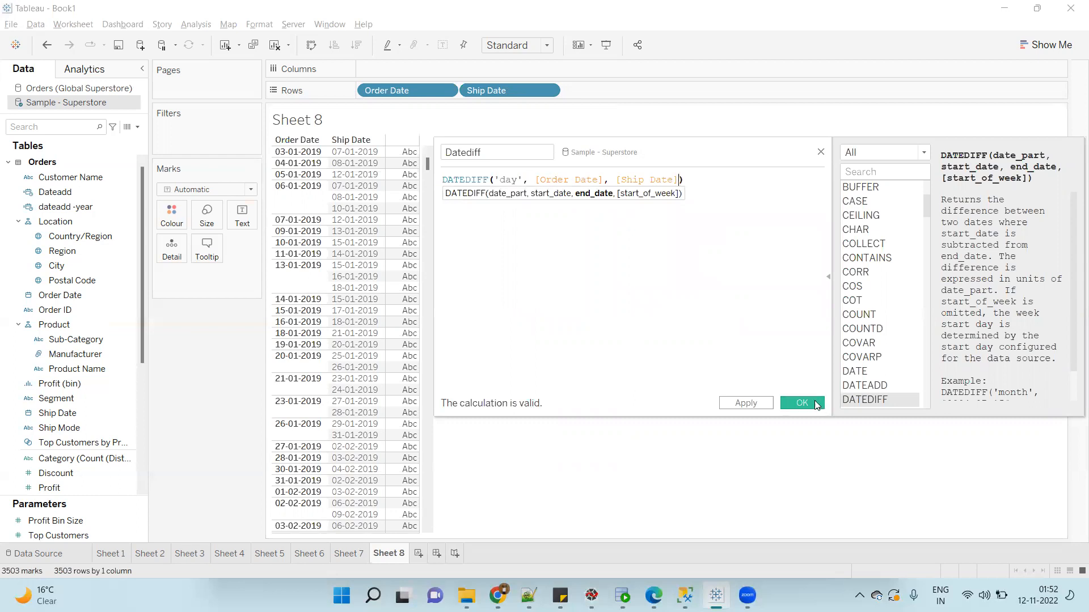
pyautogui.click(801, 403)
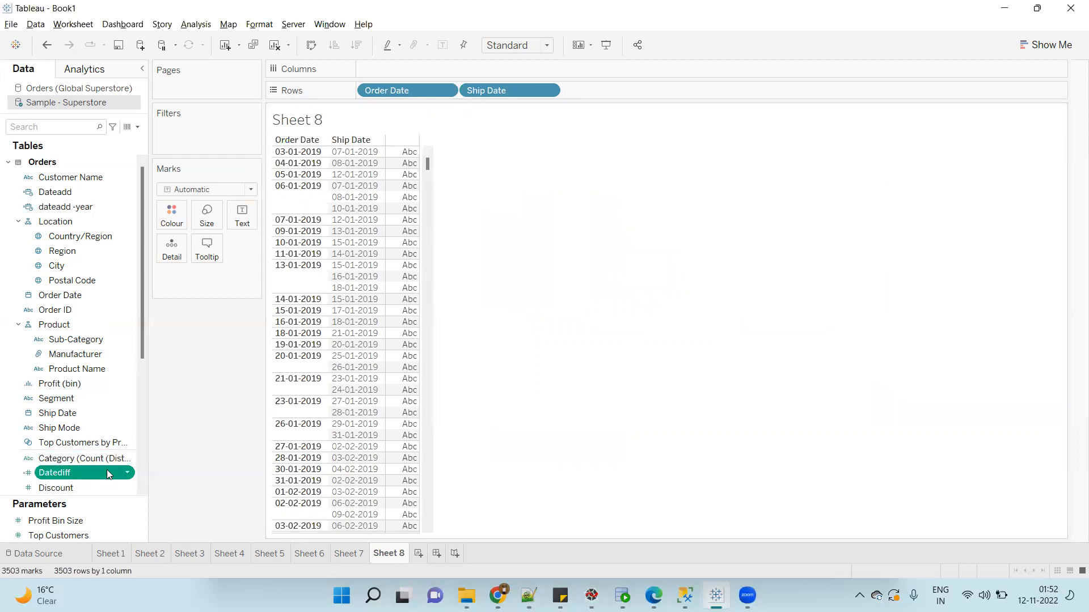
pyautogui.moveTo(66, 481)
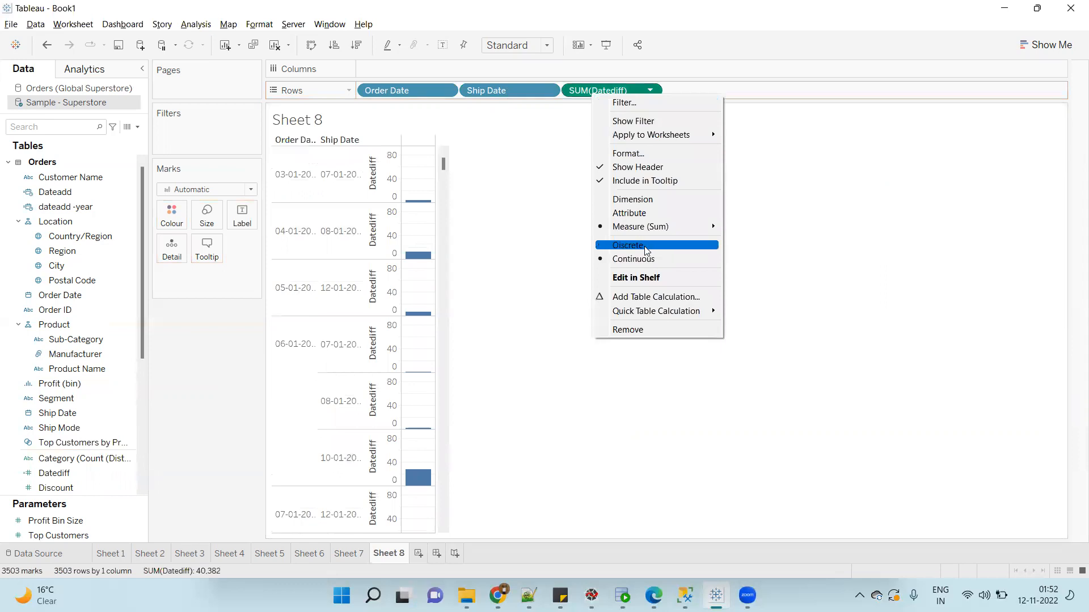
# Step: Switch the Datediff pill in Rows to discrete, listing day differences as numbers
pyautogui.click(629, 245)
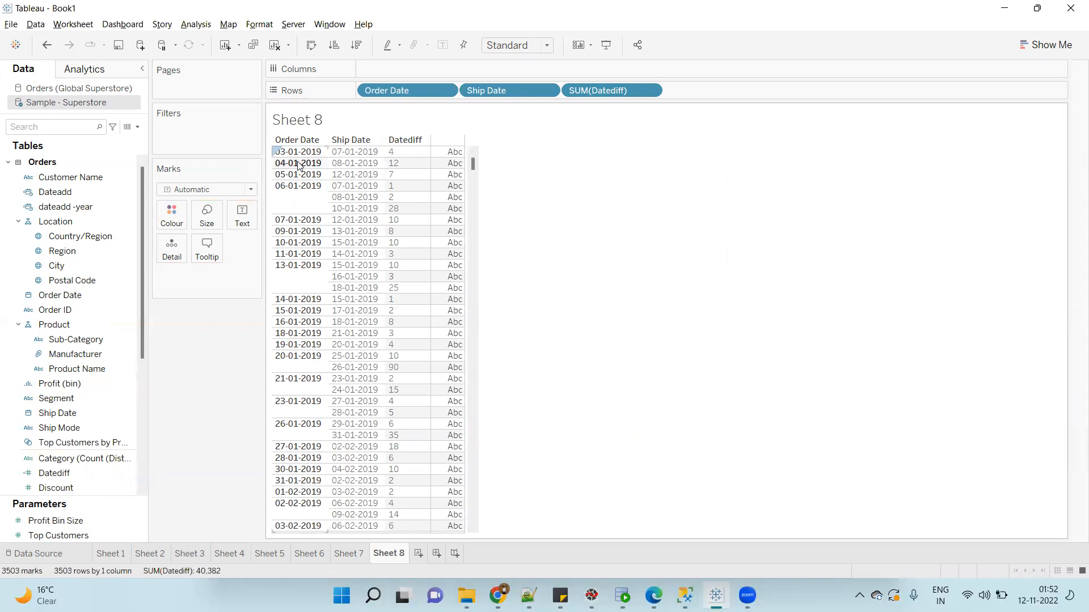
pyautogui.moveTo(299, 167)
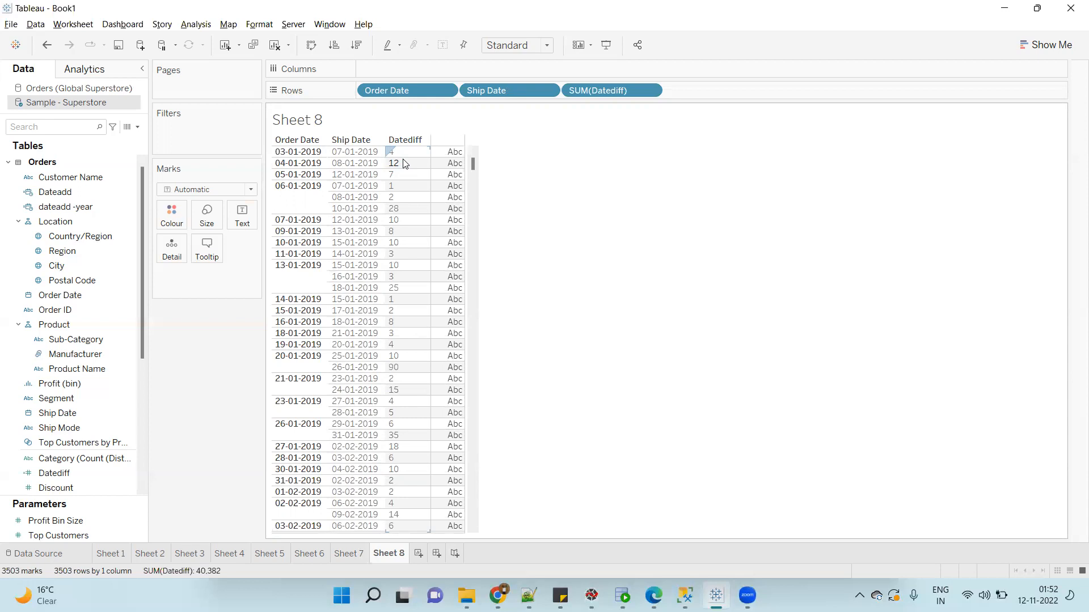
pyautogui.moveTo(399, 165)
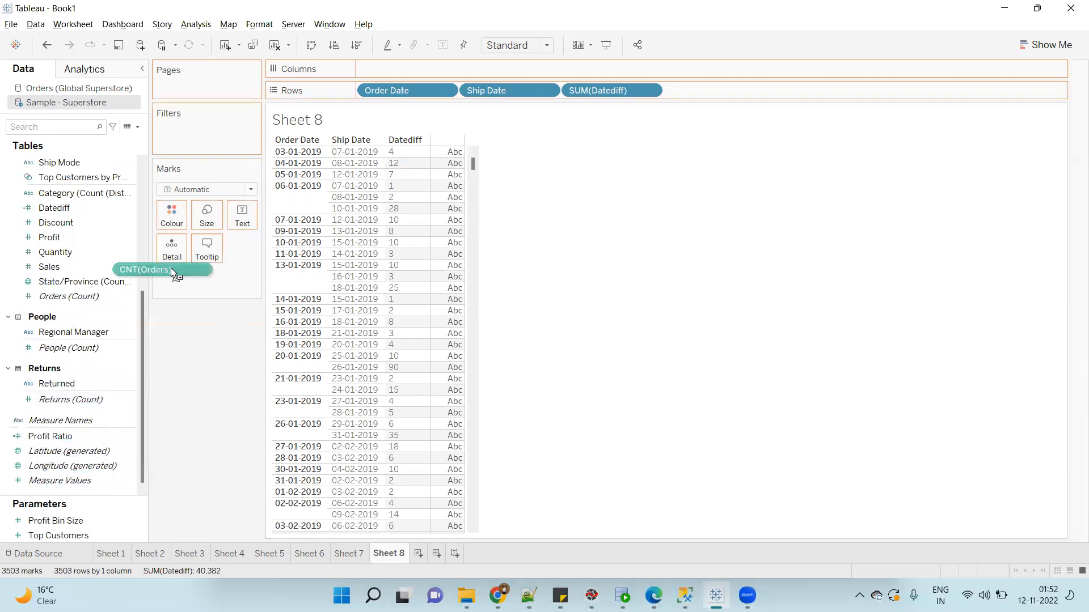
# Step: Drop CNT(Orders) on the Text card and select the 04-01-2019 row
pyautogui.moveTo(170, 270); pyautogui.dragTo(206, 275)
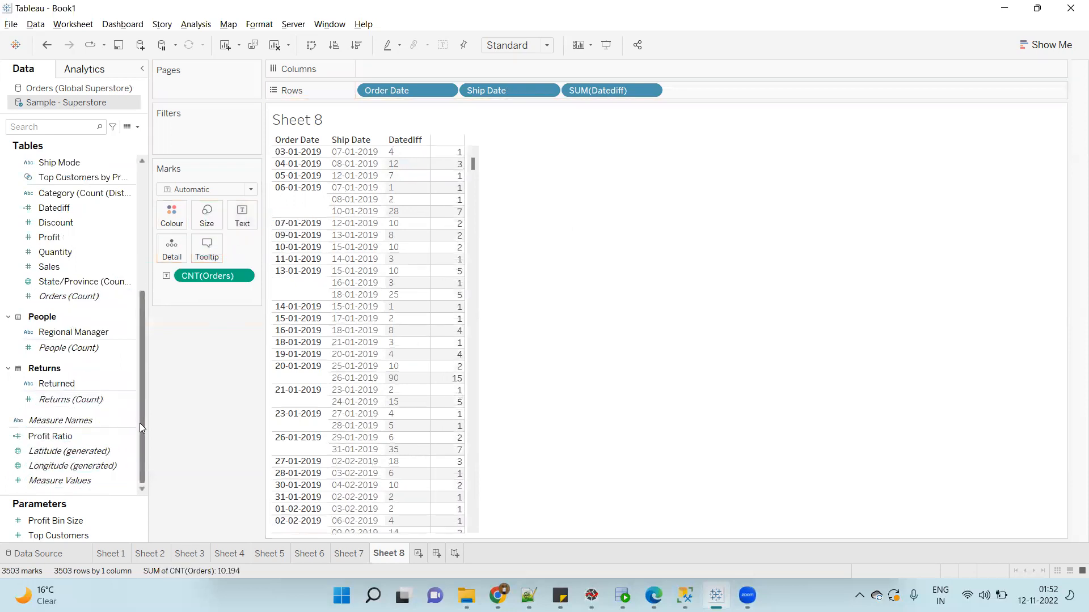
pyautogui.click(298, 163)
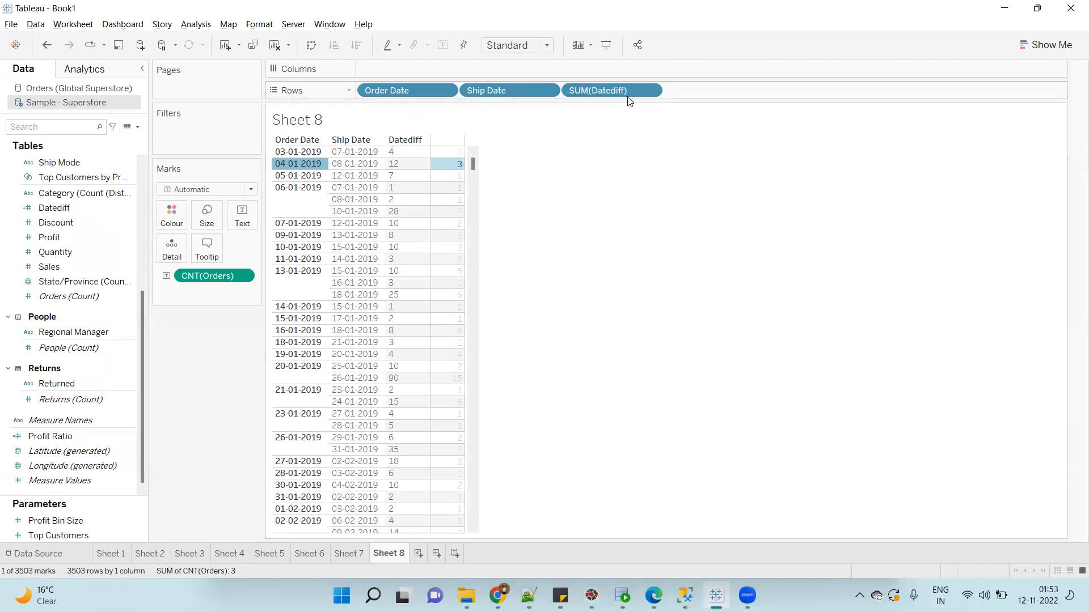
# Step: Change the Datediff pill on Rows from SUM to Minimum aggregation
pyautogui.rightClick(610, 90)
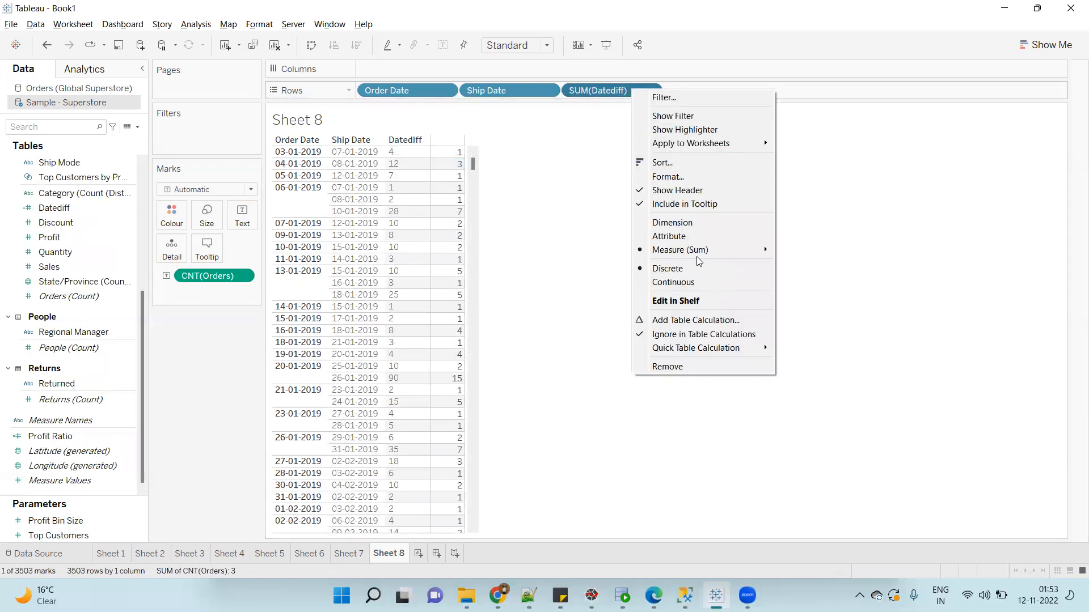
pyautogui.moveTo(694, 249)
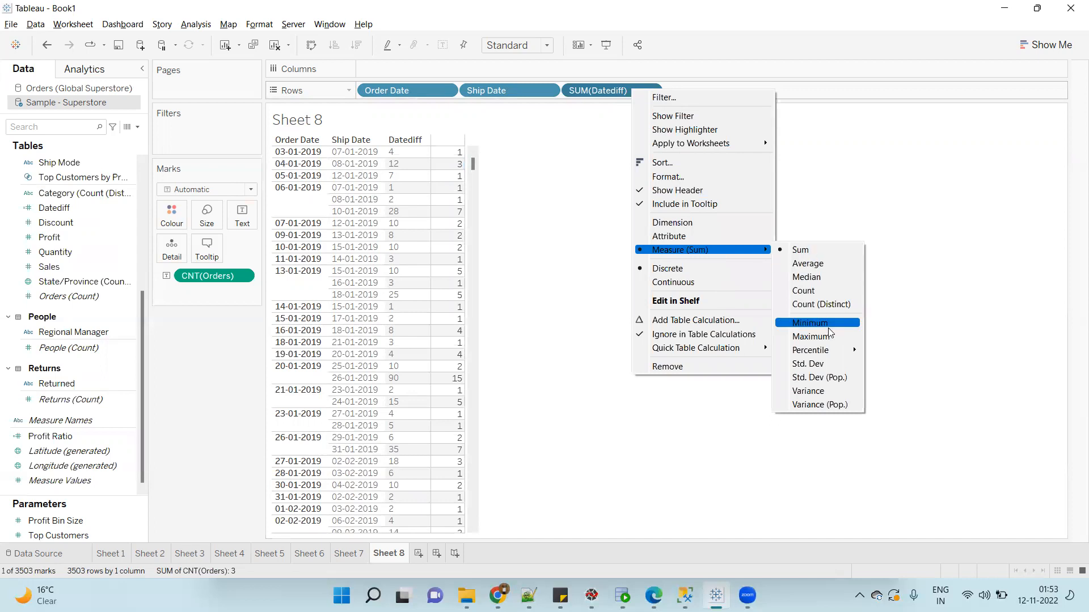
pyautogui.click(808, 322)
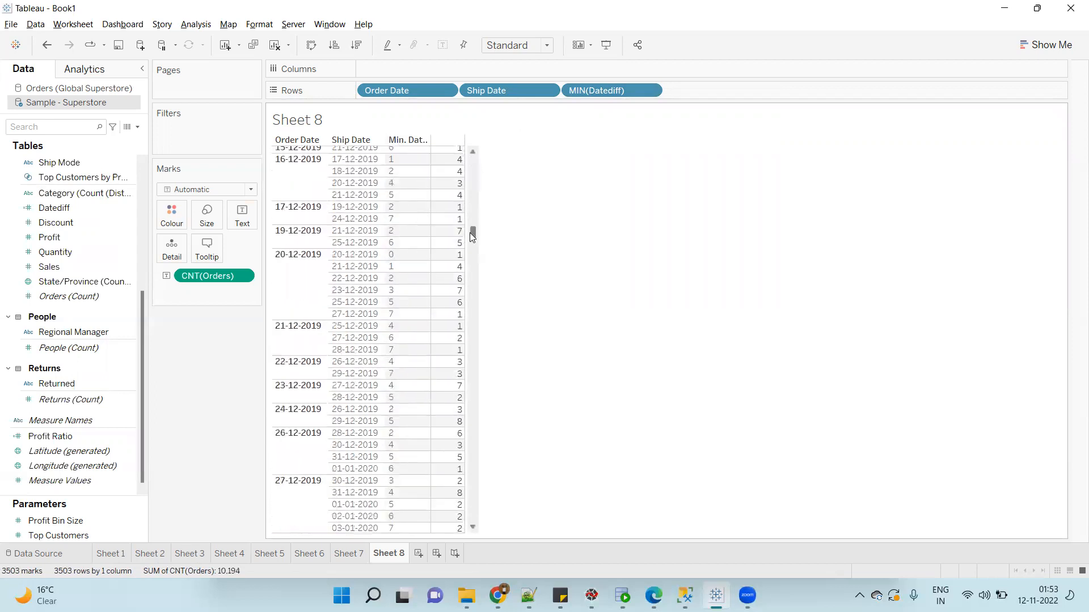
pyautogui.click(297, 207)
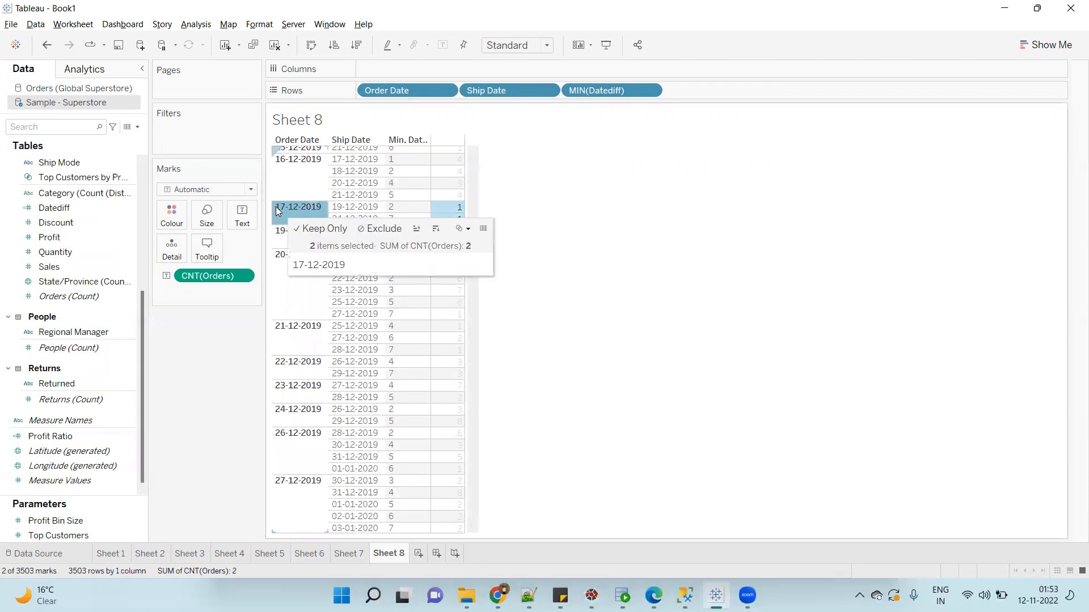
pyautogui.moveTo(308, 210)
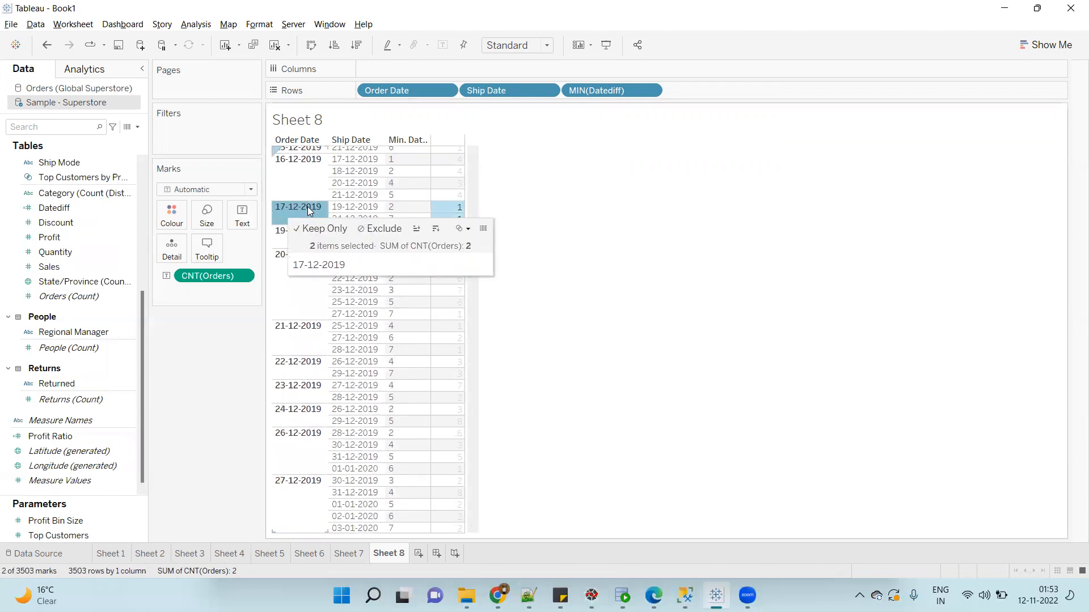
pyautogui.click(354, 206)
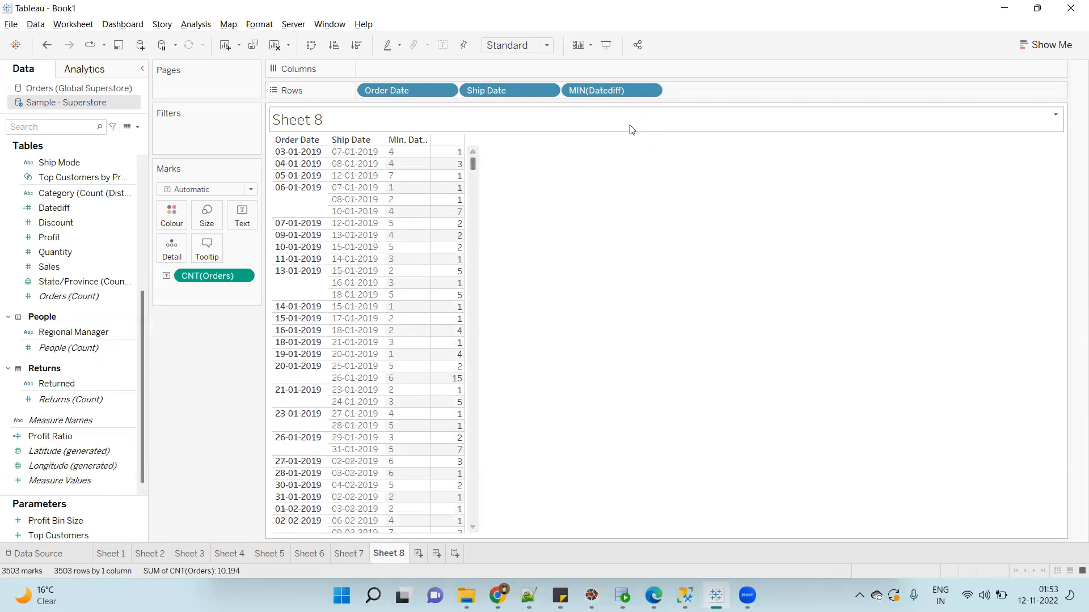
pyautogui.moveTo(641, 160)
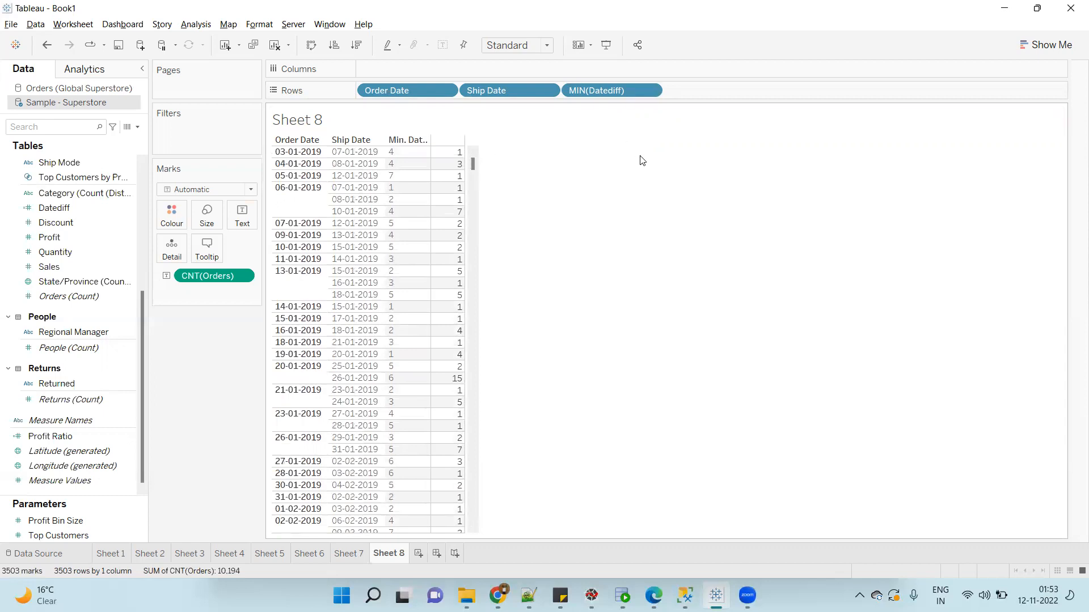